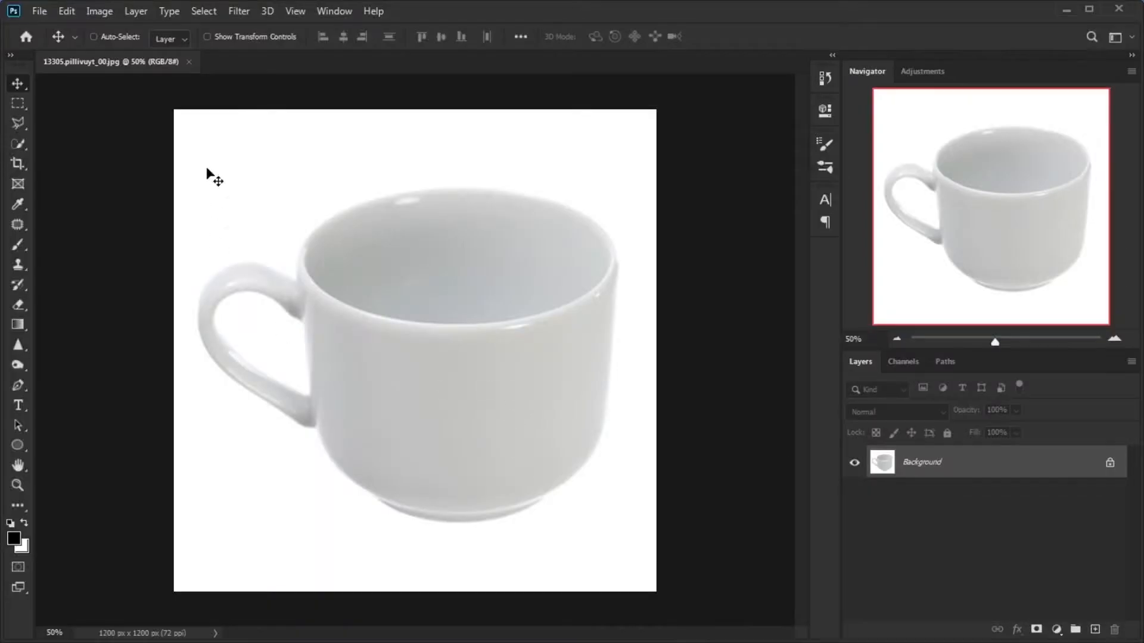
Use Select > Subject to isolate the white cup from its white background
{"action": "left_click", "coordinate": [203, 11]}
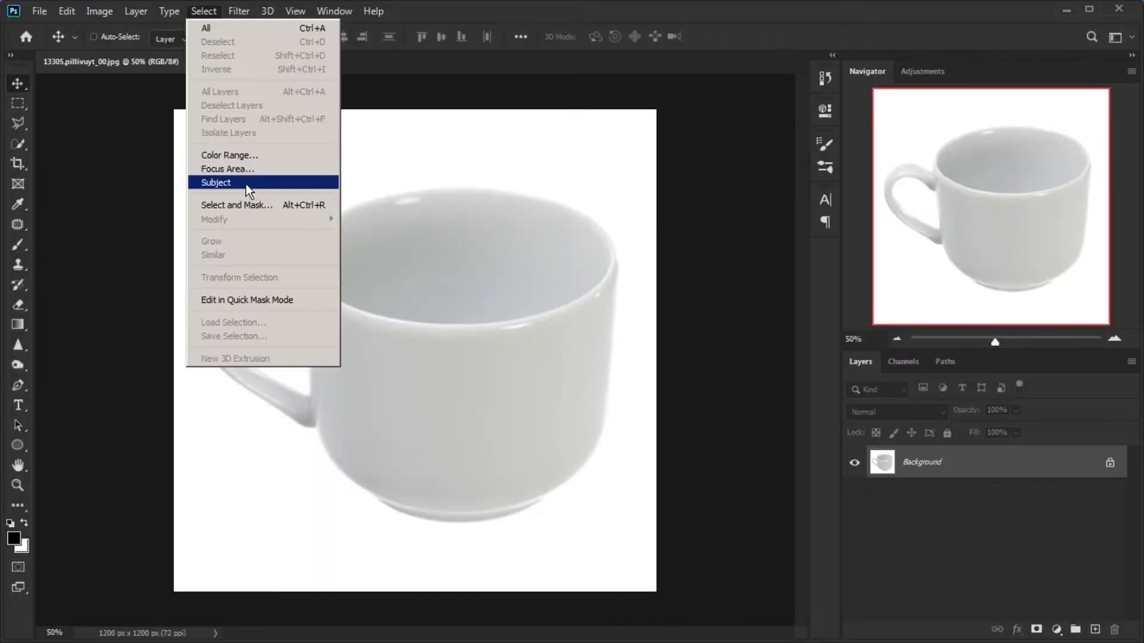
{"action": "left_click", "coordinate": [216, 182]}
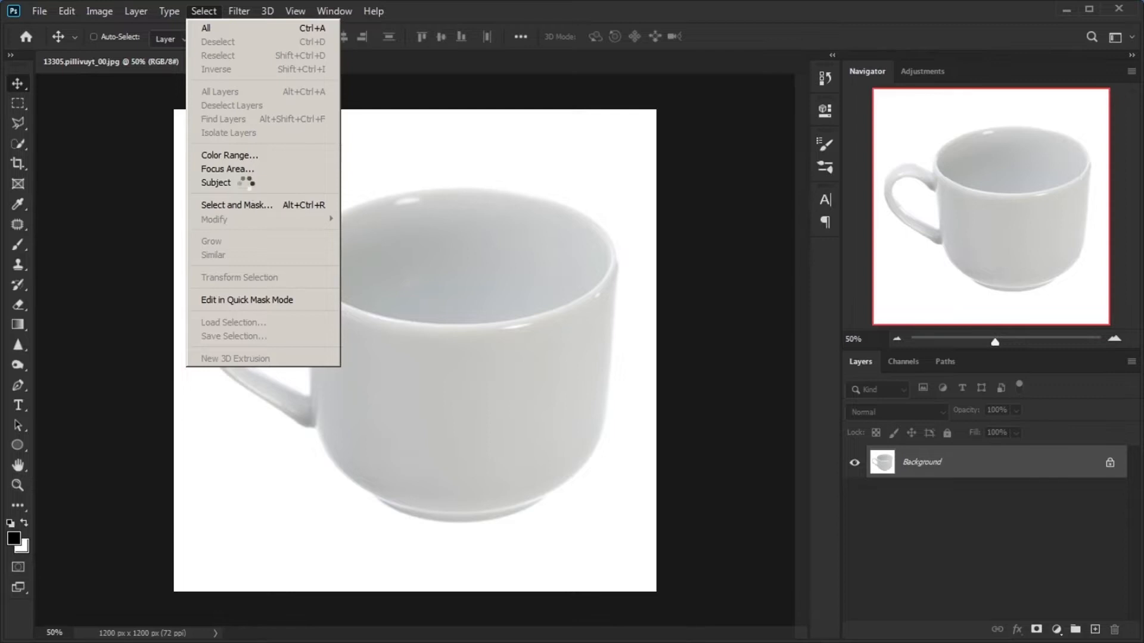
{"action": "left_click", "coordinate": [215, 183]}
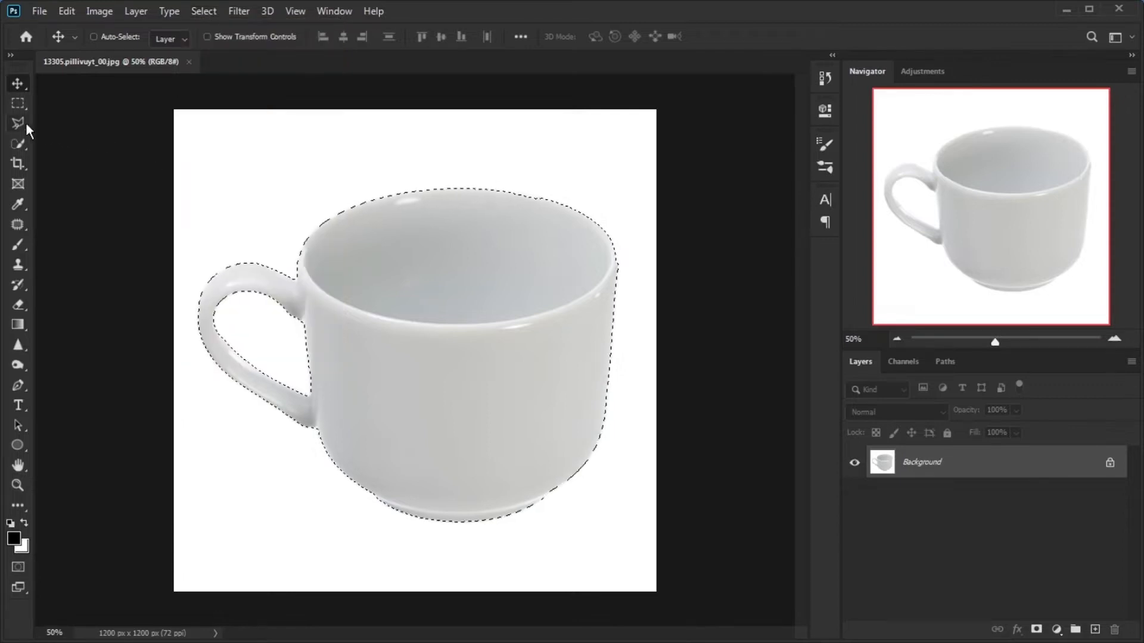
{"action": "left_click", "coordinate": [18, 123]}
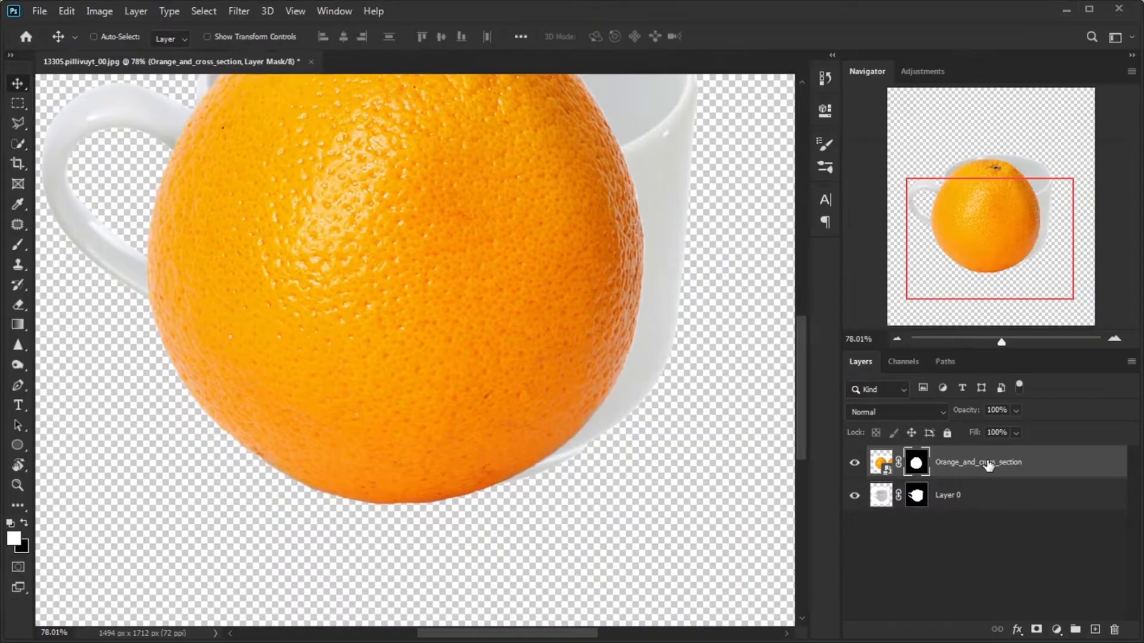
Duplicate the orange layer with Ctrl+J and set a white Solid Color fill beneath the cup
{"action": "right_click", "coordinate": [976, 462]}
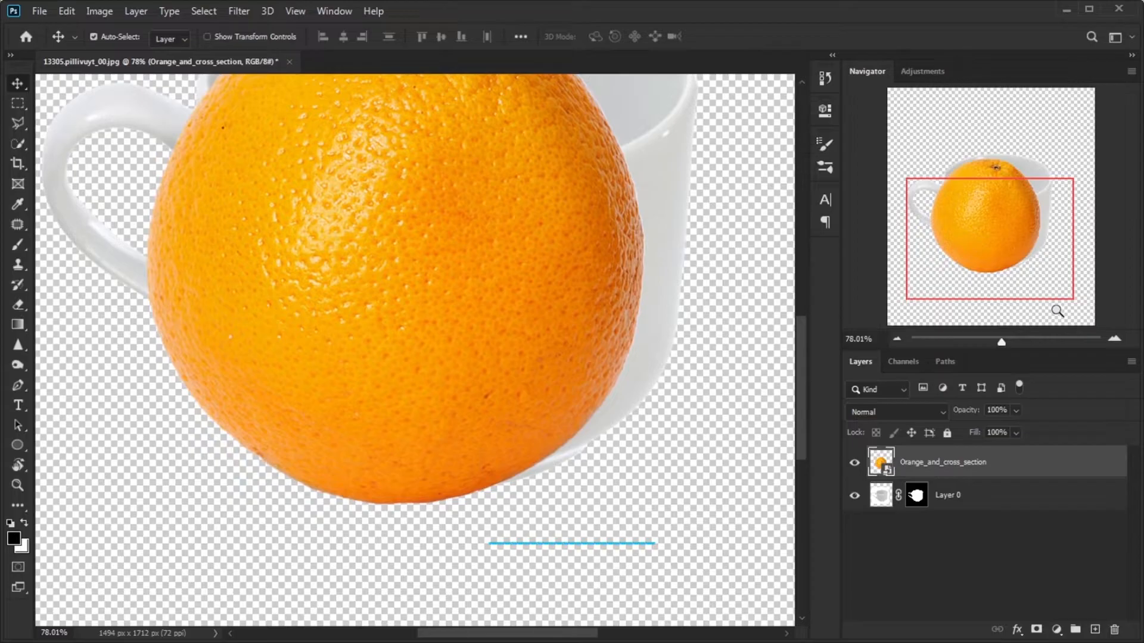
{"action": "key", "text": "Ctrl+J"}
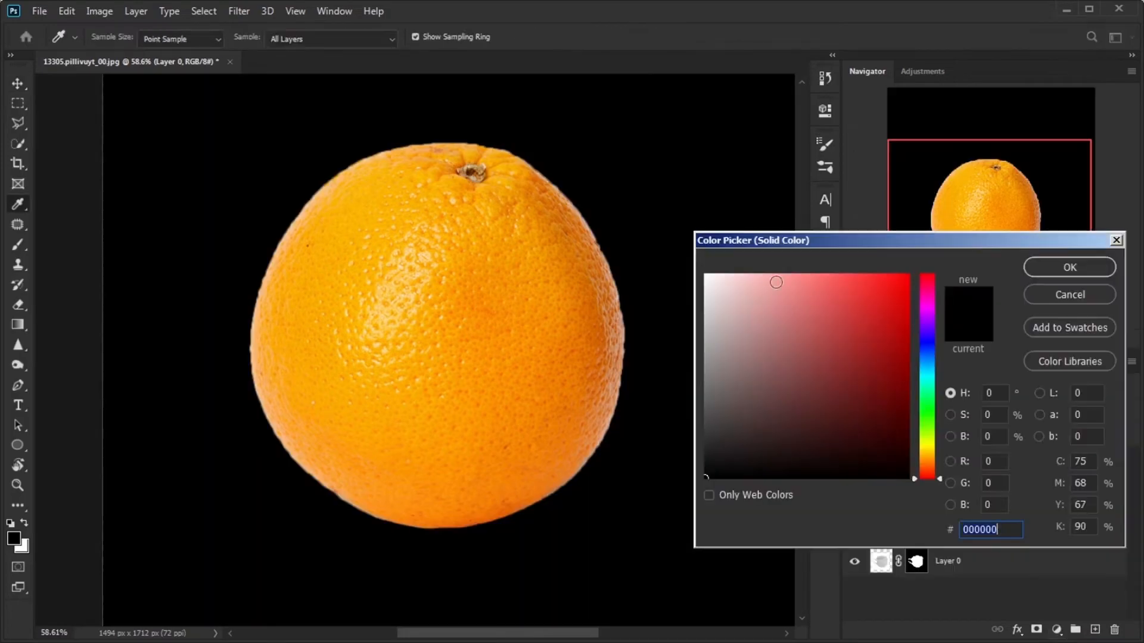
{"action": "left_click", "coordinate": [1069, 267]}
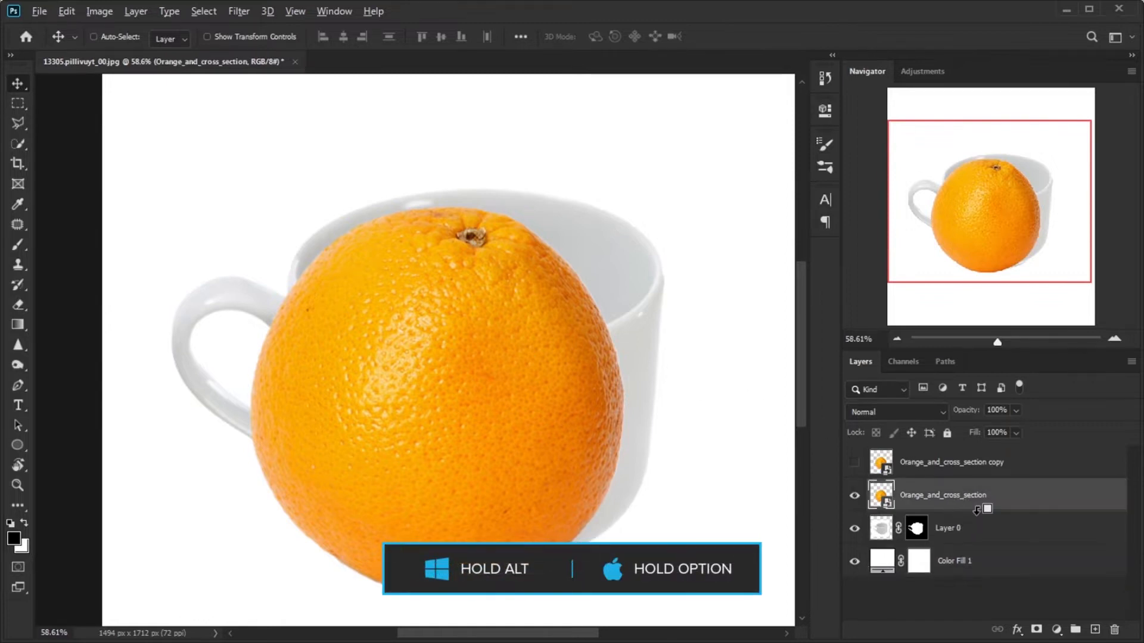
Free Transform the orange layer and switch to Warp to wrap the peel around the cup body
{"action": "key", "text": "Ctrl+t"}
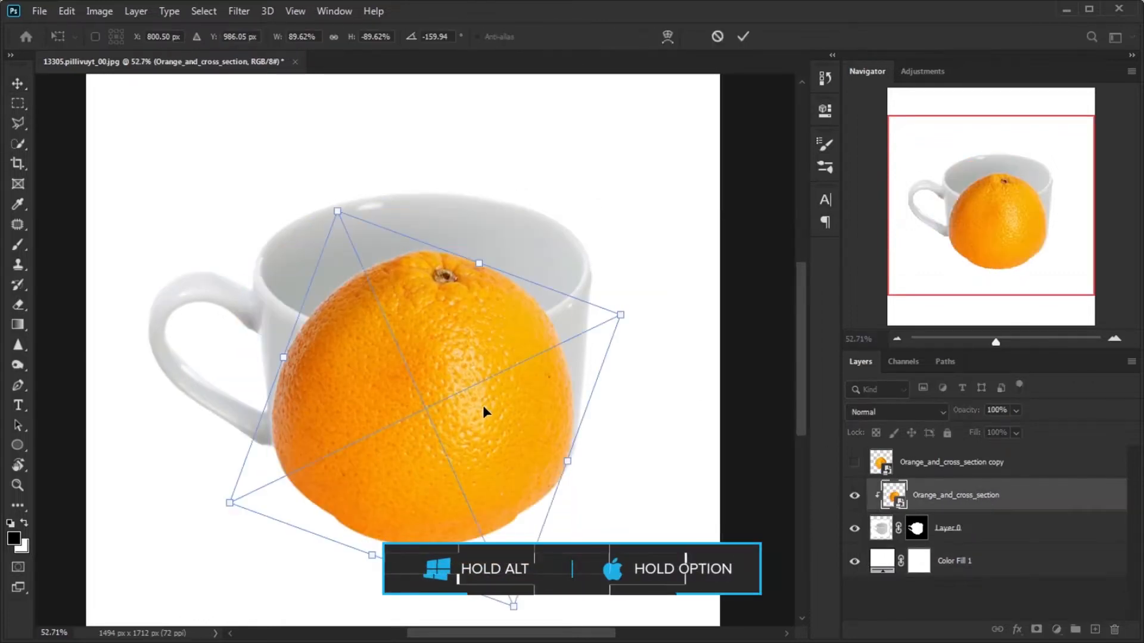
{"action": "right_click", "coordinate": [485, 412]}
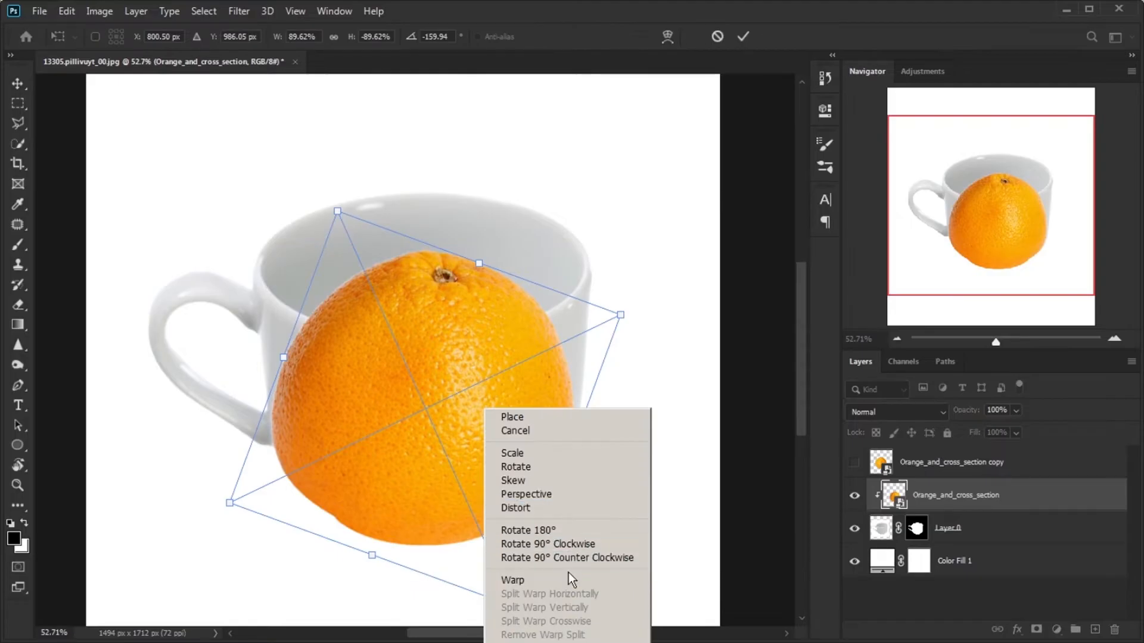
{"action": "left_click", "coordinate": [512, 580]}
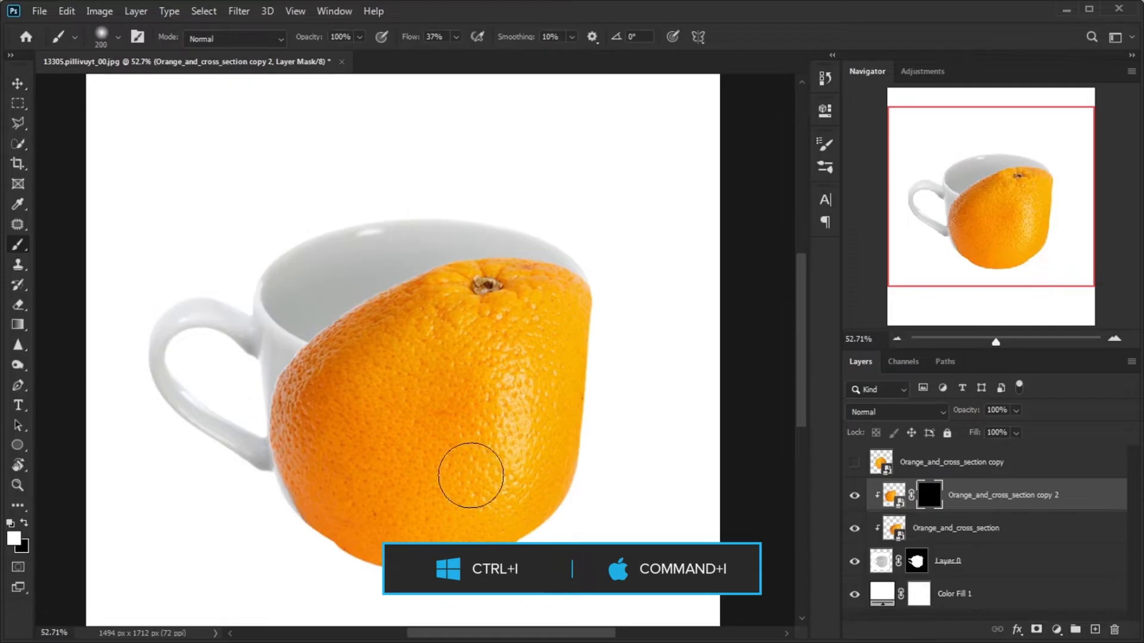
Paint white on the mask to reveal peel over the cup's lower body, left side and handle area
{"action": "left_click_drag", "start_coordinate": [470, 477], "coordinate": [336, 408]}
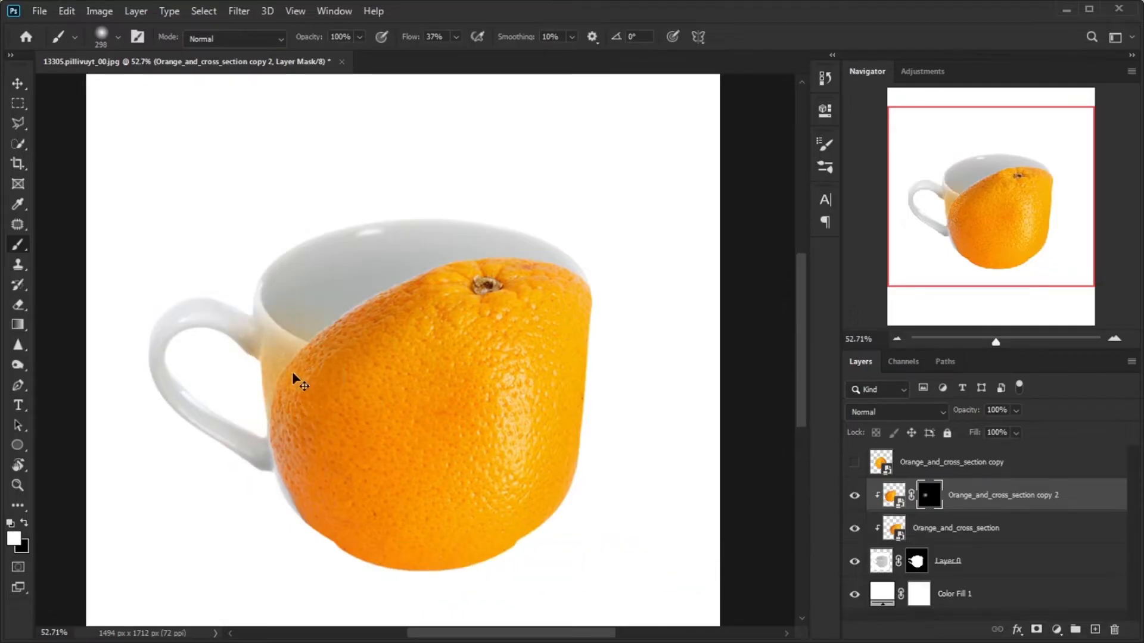
{"action": "left_click_drag", "start_coordinate": [299, 382], "coordinate": [264, 444]}
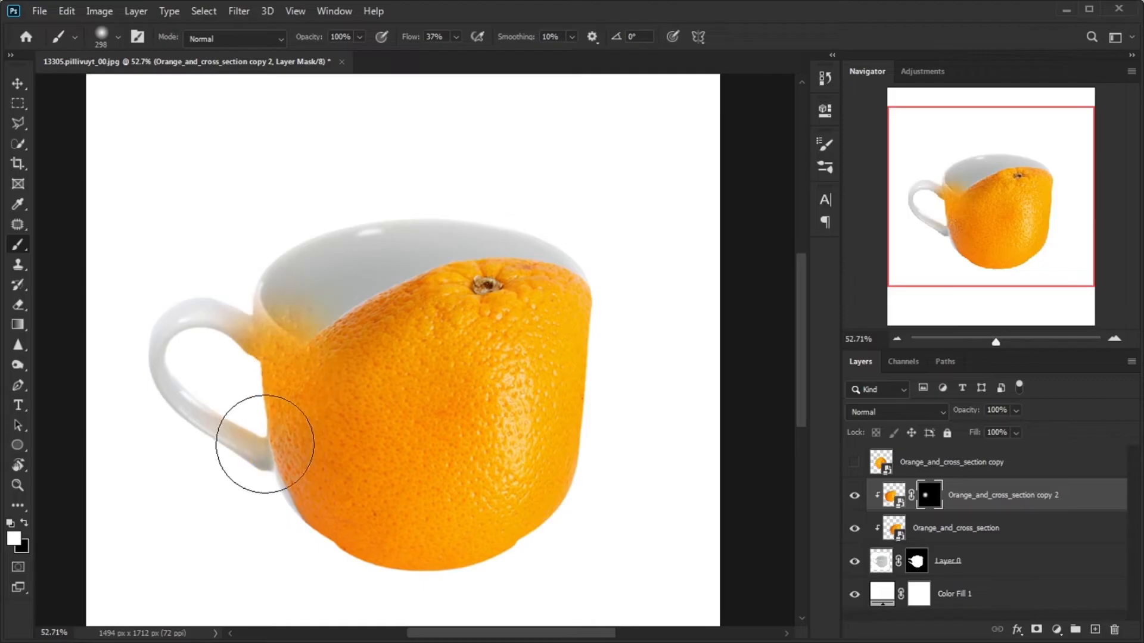
{"action": "left_click_drag", "start_coordinate": [264, 444], "coordinate": [275, 324]}
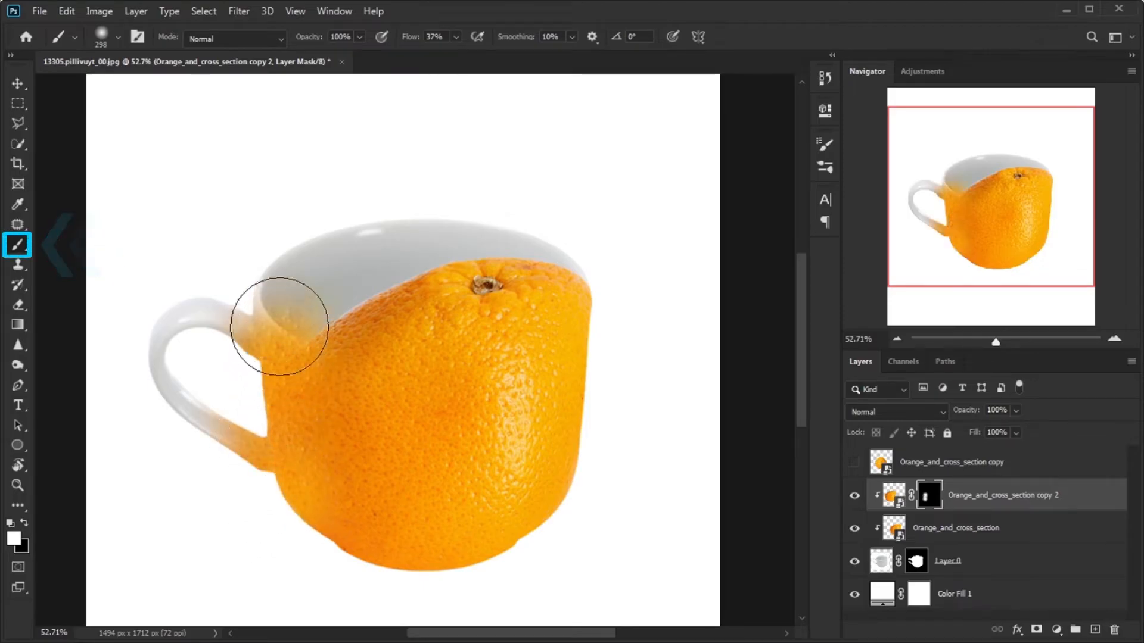
{"action": "left_click_drag", "start_coordinate": [278, 324], "coordinate": [301, 334]}
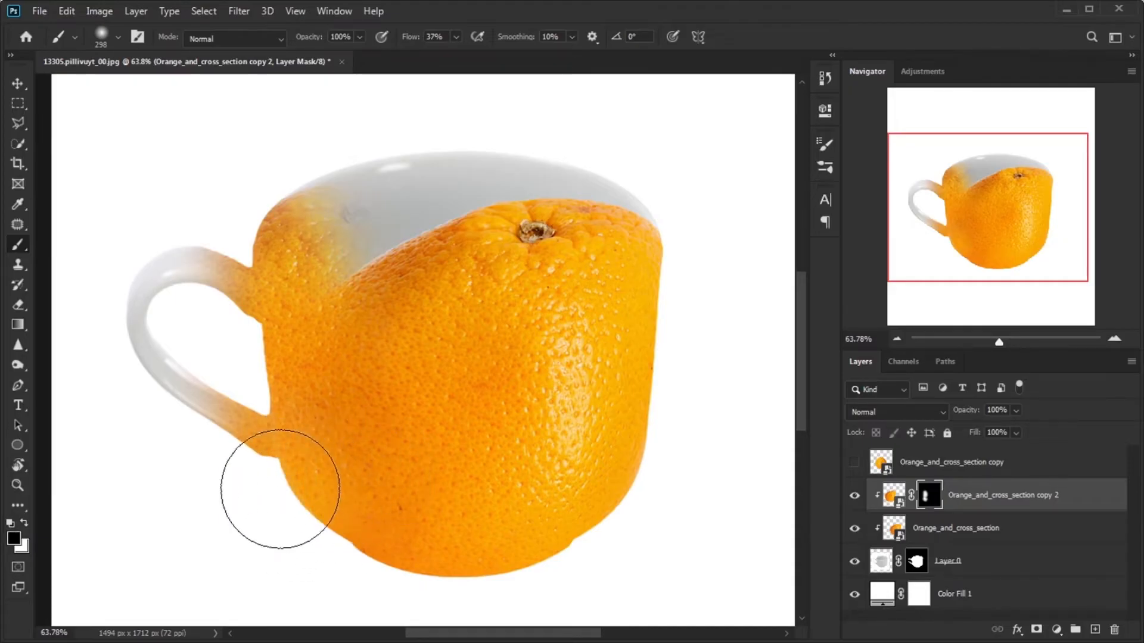
{"action": "left_click_drag", "start_coordinate": [279, 488], "coordinate": [343, 471]}
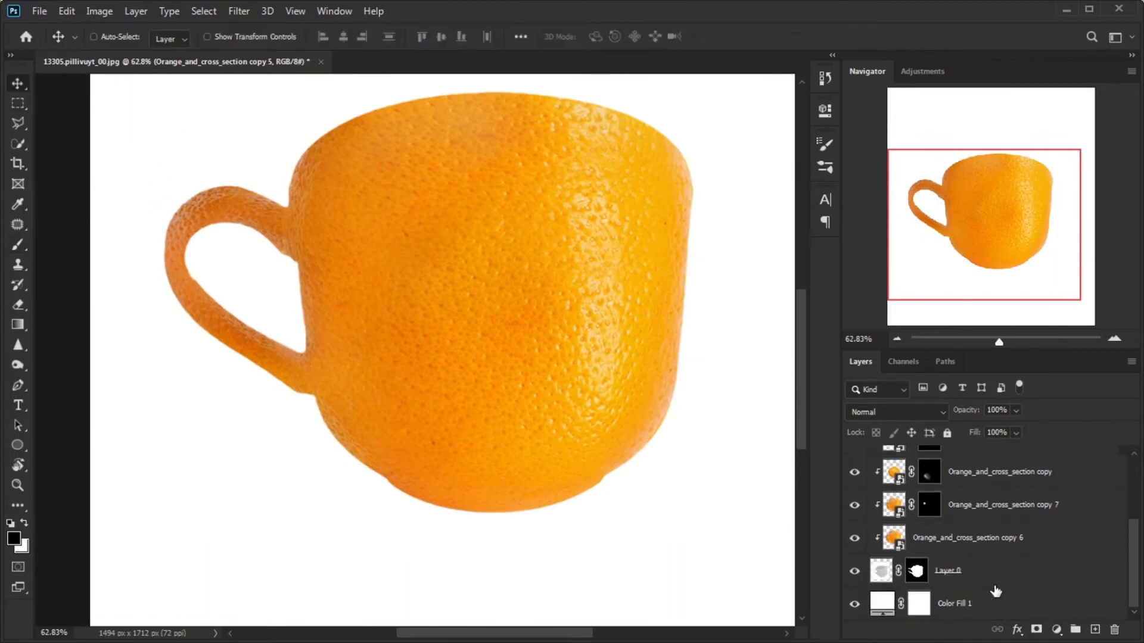
Merge the peel copies into one layer and toggle its visibility to check the result
{"action": "right_click", "coordinate": [947, 570]}
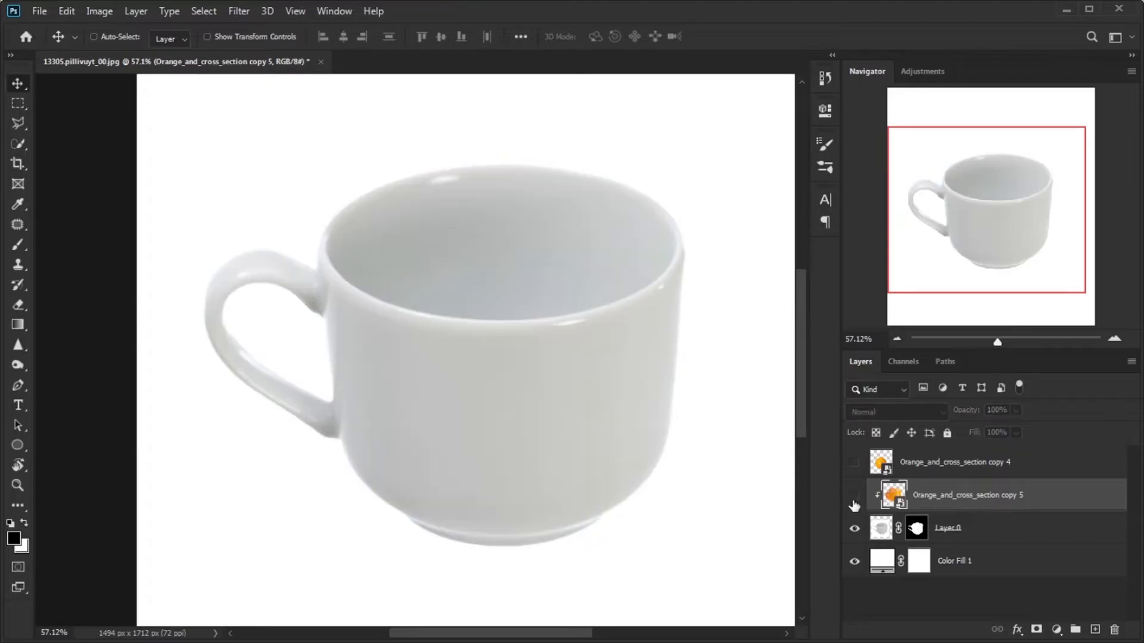
{"action": "left_click", "coordinate": [18, 446]}
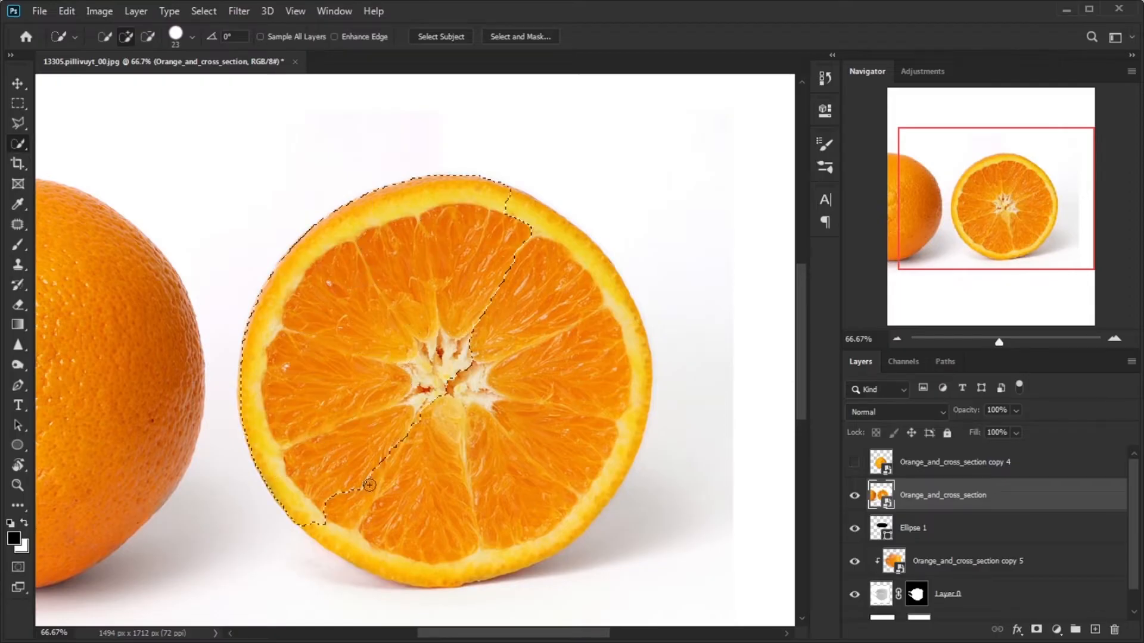
Extend the Quick Selection around the sliced-orange cross-section for the cup's rim
{"action": "left_click", "coordinate": [18, 84]}
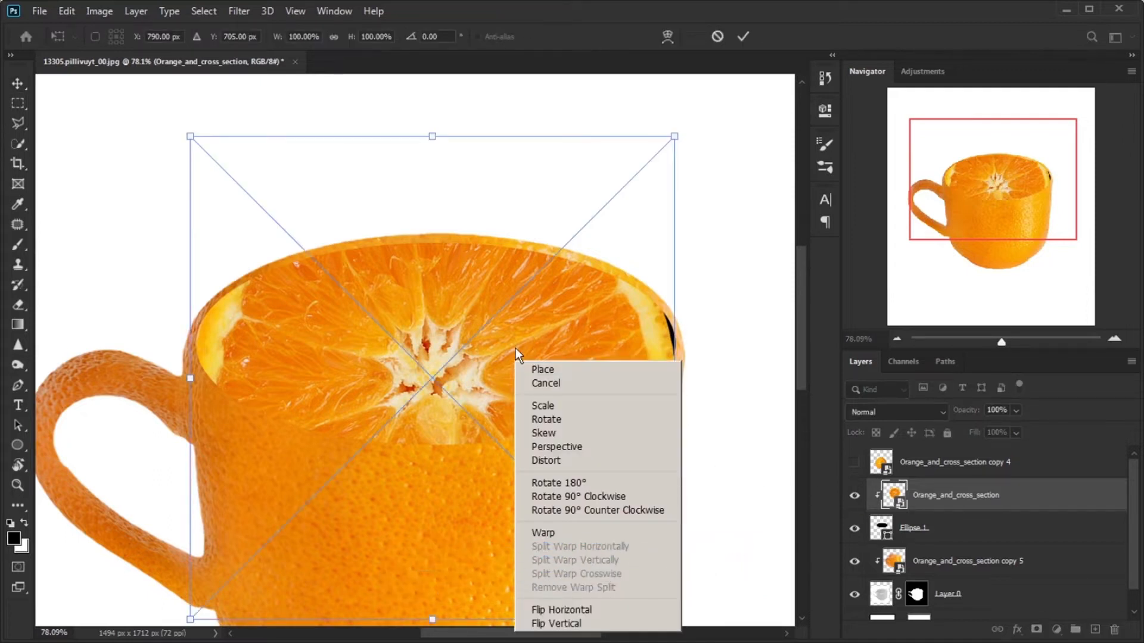
{"action": "mouse_move", "coordinate": [590, 466]}
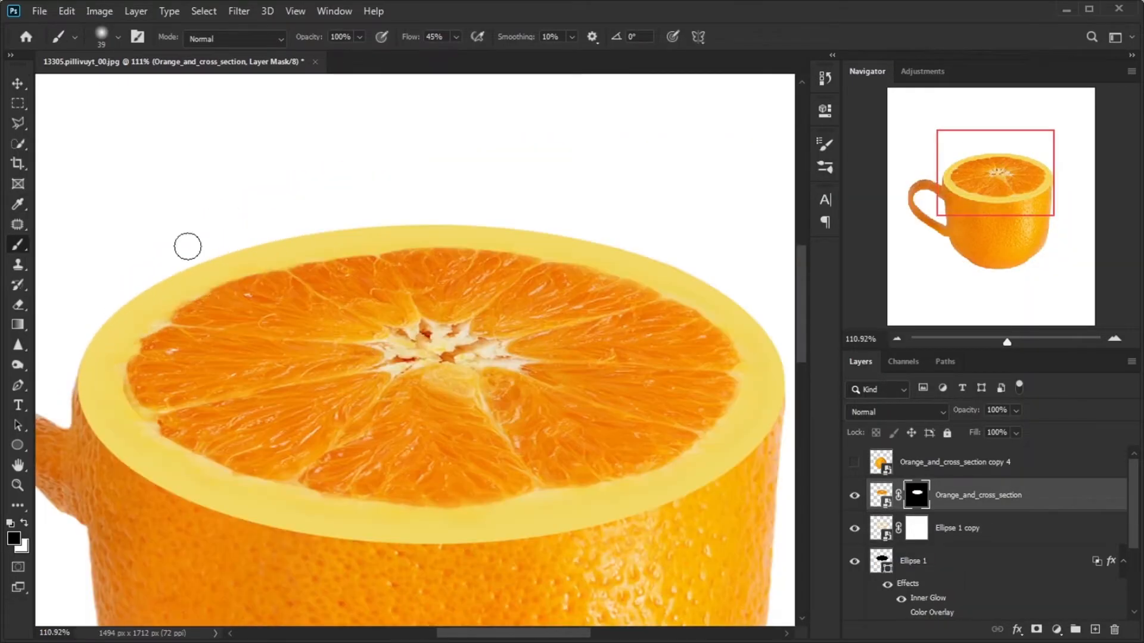
Target the Ellipse 1 mask and bring up the Filter Gallery for the Spatter effect
{"action": "left_click", "coordinate": [239, 11]}
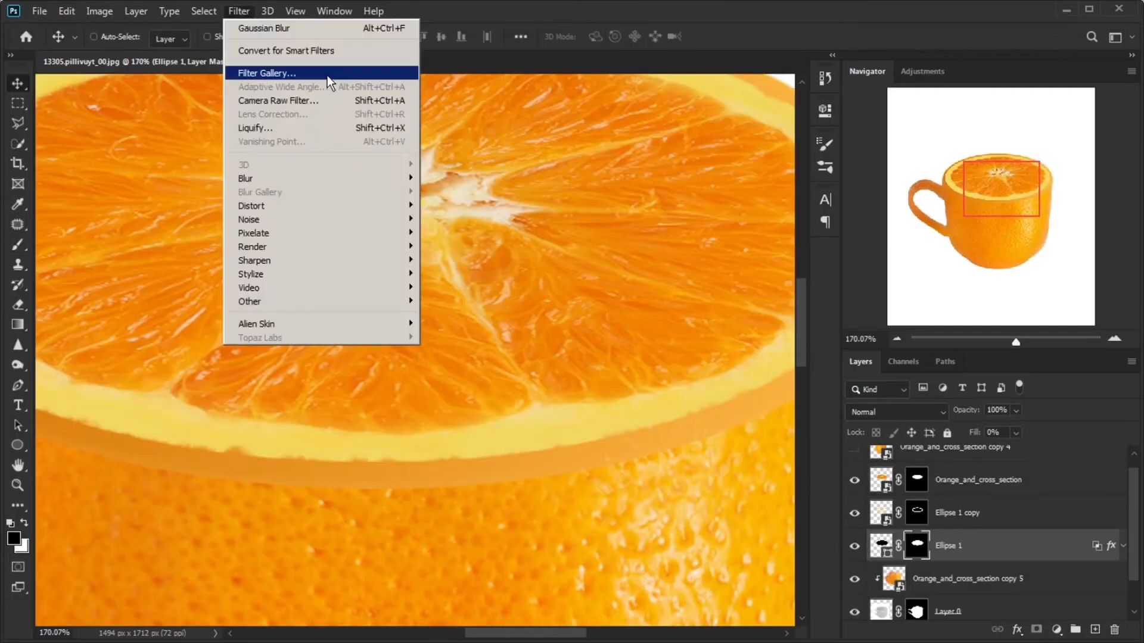
{"action": "left_click", "coordinate": [266, 72]}
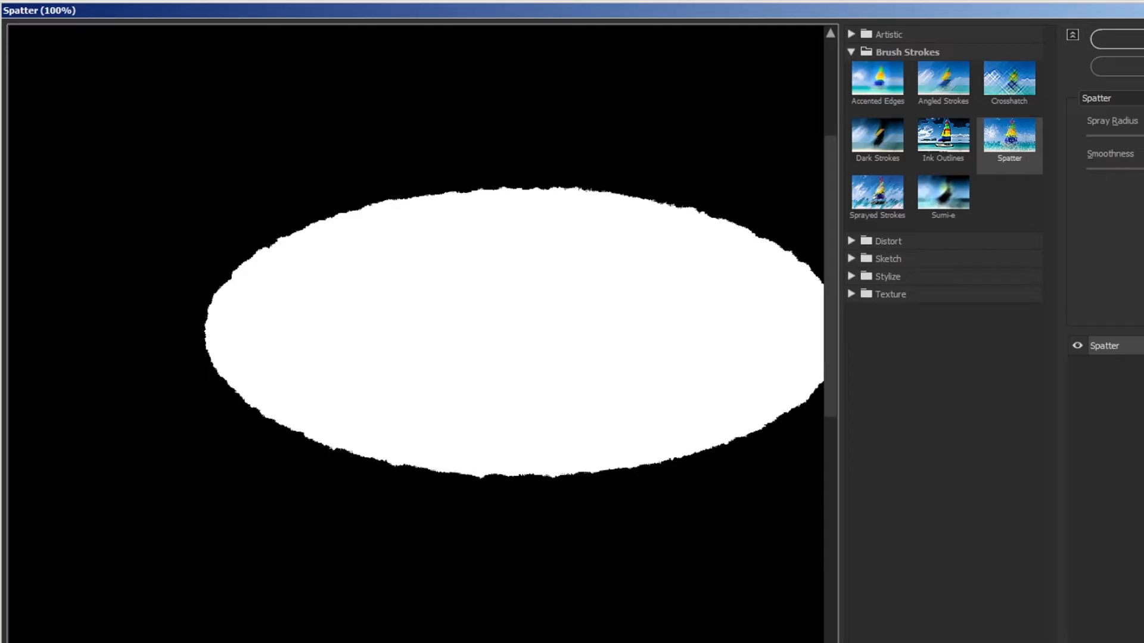
{"action": "mouse_move", "coordinate": [1137, 142]}
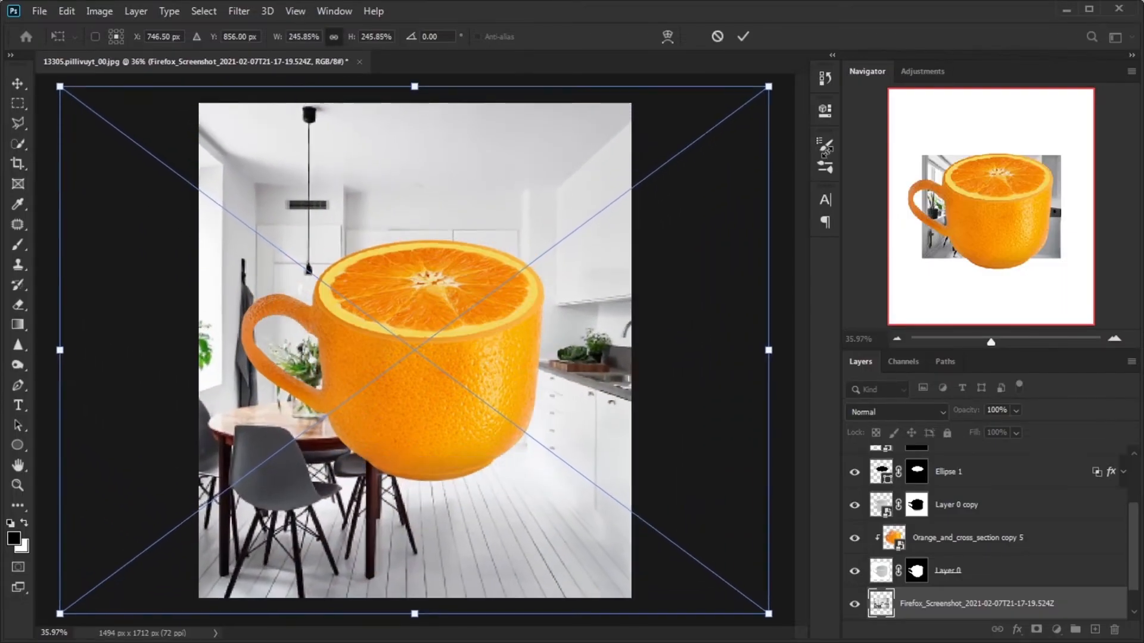
Confirm the kitchen photo's size, apply the enlarged square canvas and go to Filter > Blur
{"action": "left_click", "coordinate": [18, 163]}
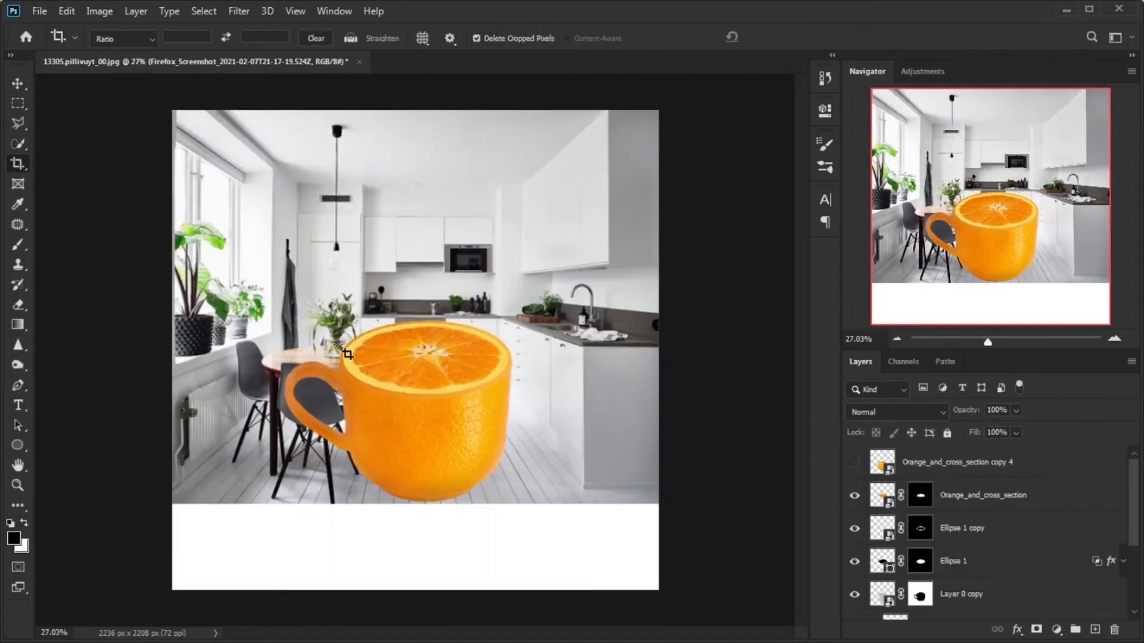
{"action": "left_click", "coordinate": [238, 11]}
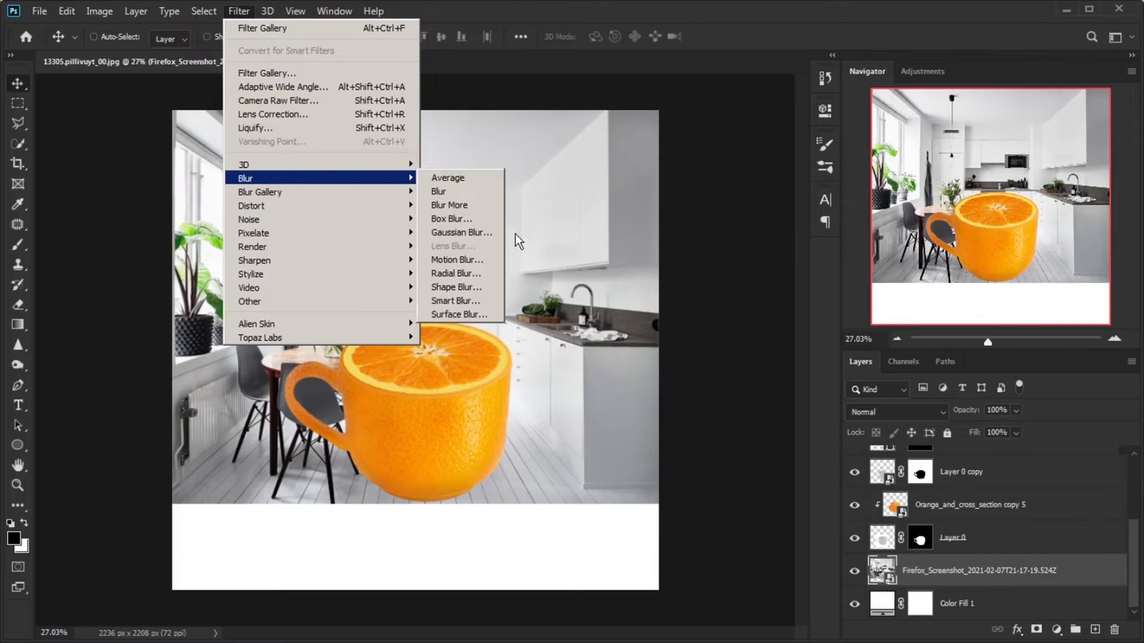
{"action": "left_click", "coordinate": [462, 233]}
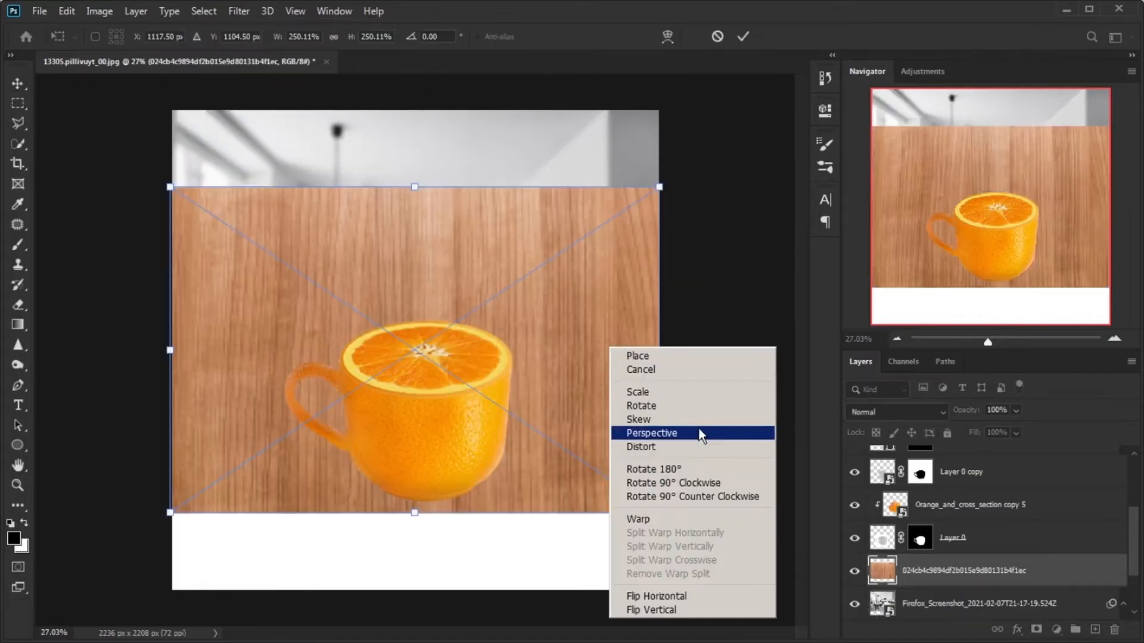
Put the wood layer in Perspective, then apply a Tilt-Shift blur of 12 px
{"action": "left_click", "coordinate": [651, 433]}
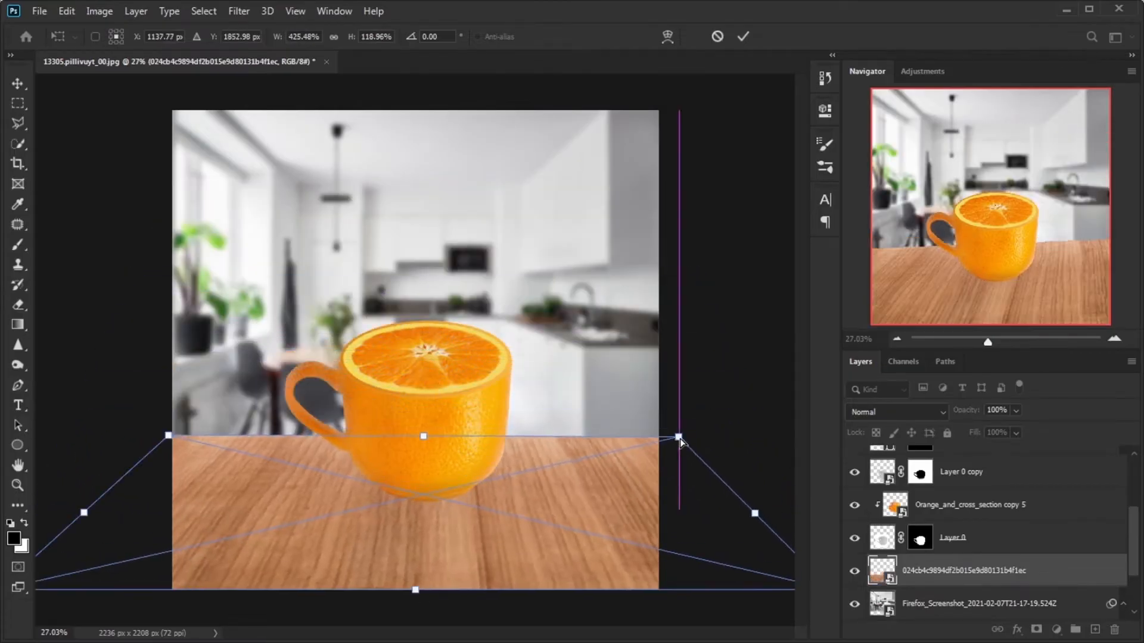
{"action": "left_click", "coordinate": [238, 11]}
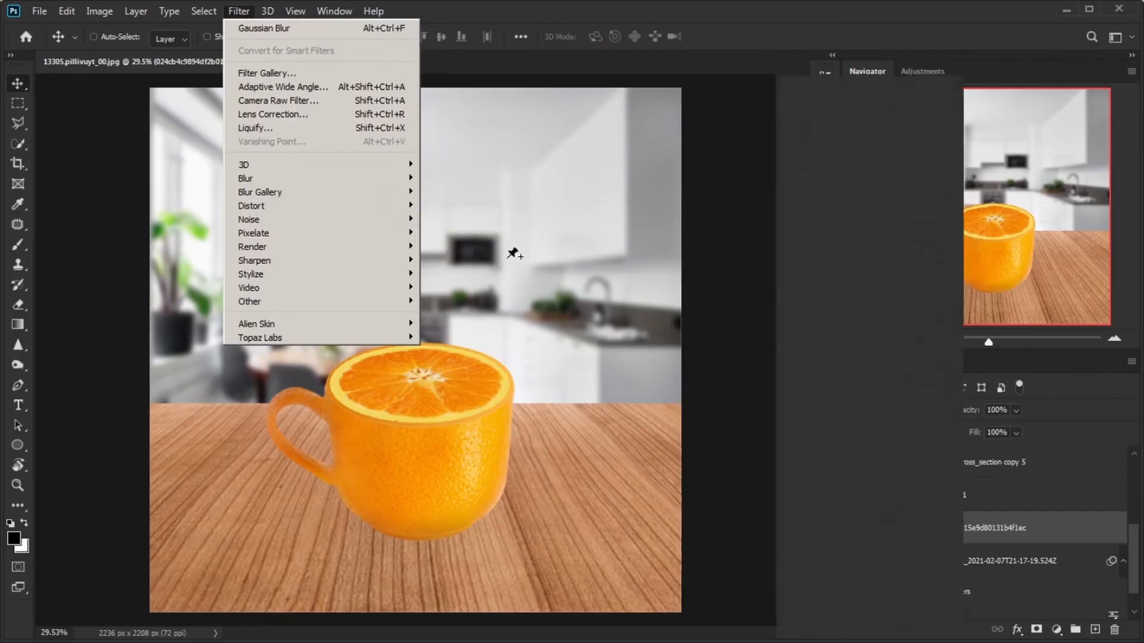
{"action": "left_click", "coordinate": [258, 192]}
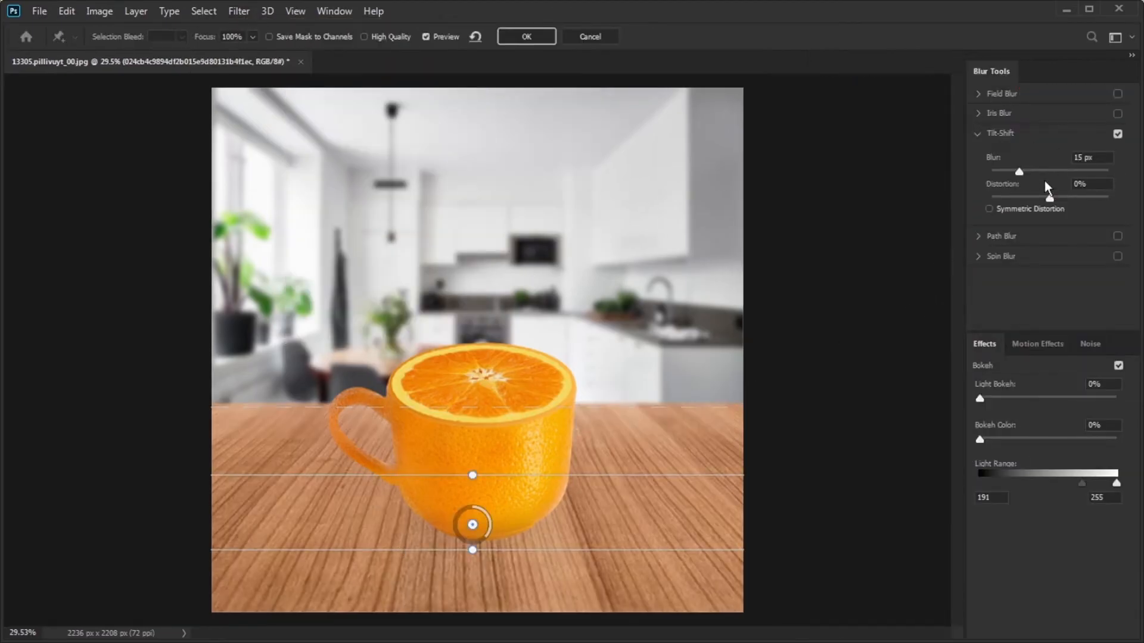
{"action": "left_click_drag", "start_coordinate": [1018, 170], "coordinate": [1015, 170]}
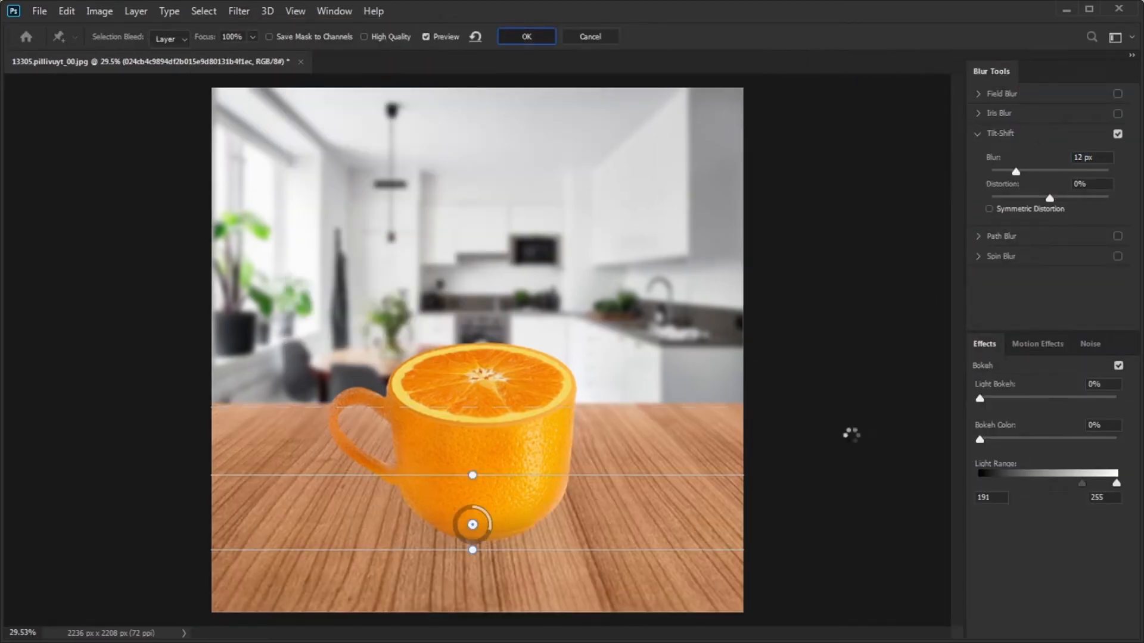
{"action": "left_click", "coordinate": [525, 37]}
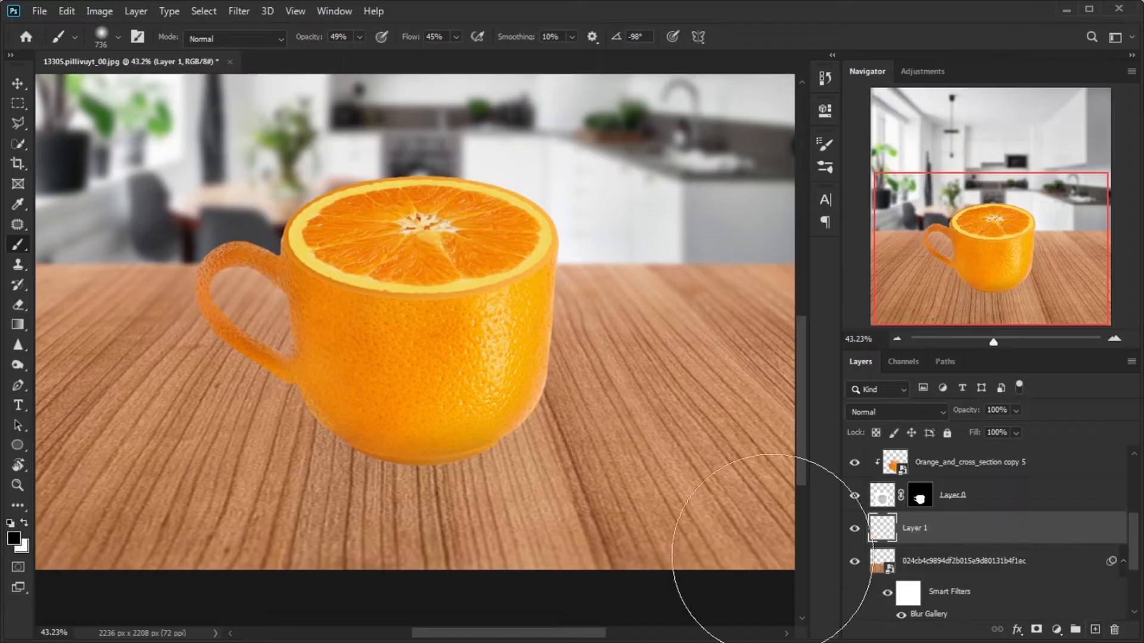
Choose a Soft Round preset from the Brush picker for the new paint layer
{"action": "left_click", "coordinate": [100, 36]}
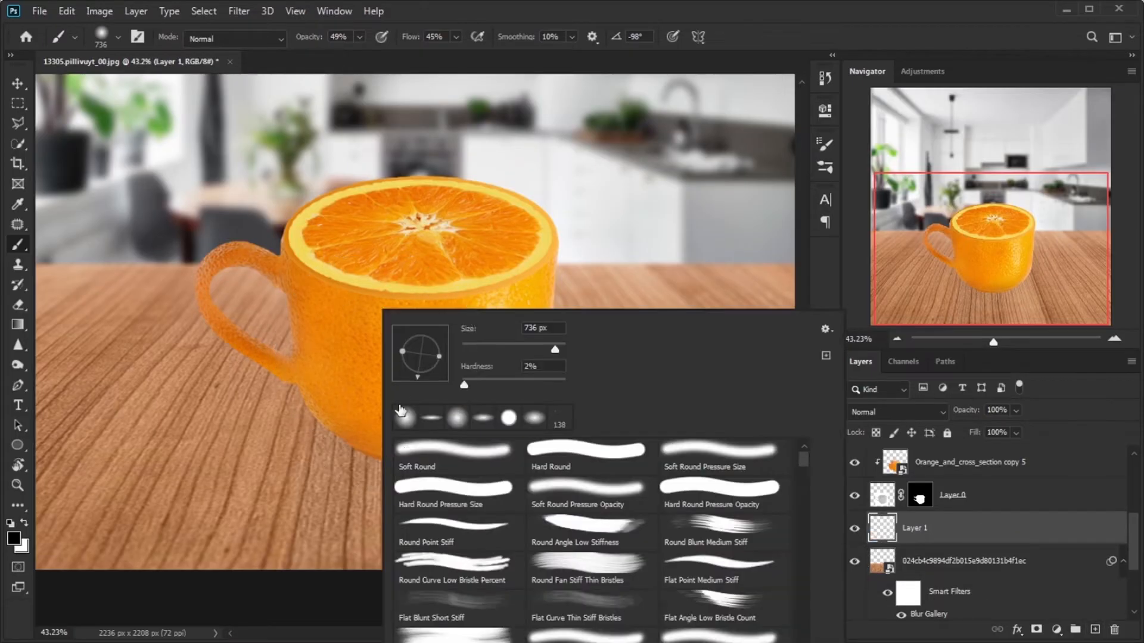
{"action": "left_click", "coordinate": [405, 417]}
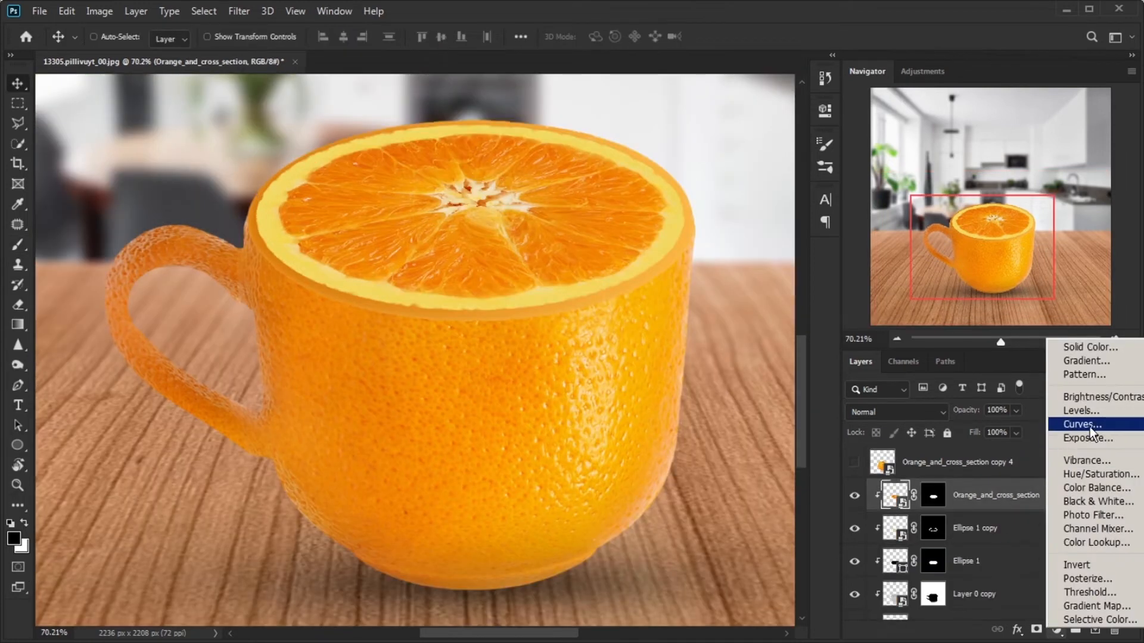
Add a clipped Curves layer darkening the cup and tune Blend If so its highlights stay bright
{"action": "left_click", "coordinate": [1083, 424]}
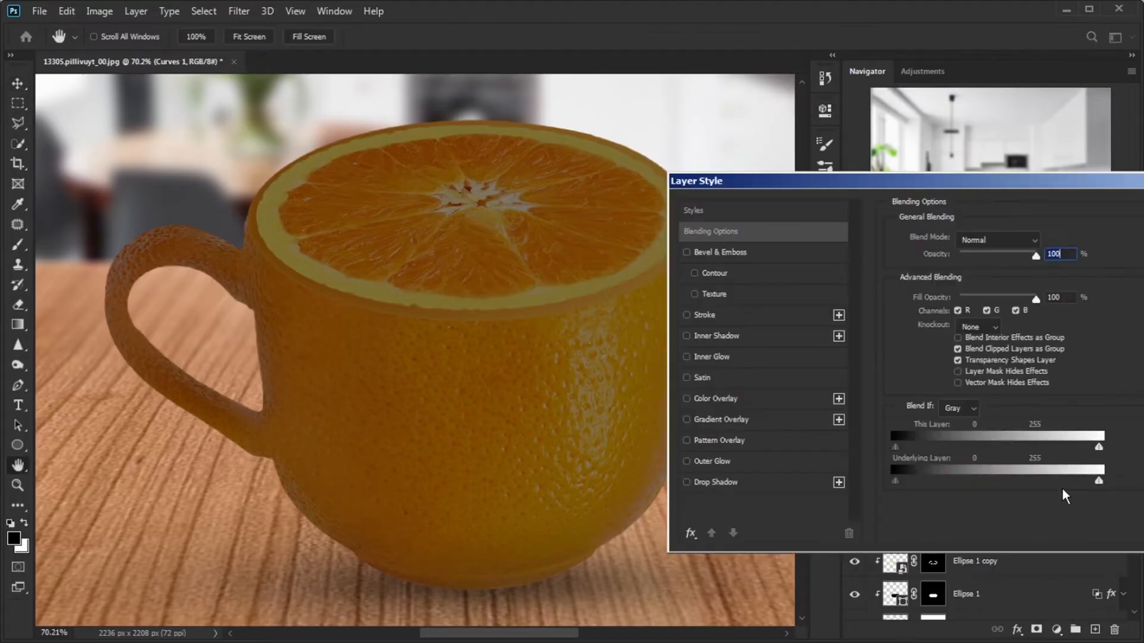
{"action": "left_click_drag", "start_coordinate": [1100, 480], "coordinate": [1081, 480]}
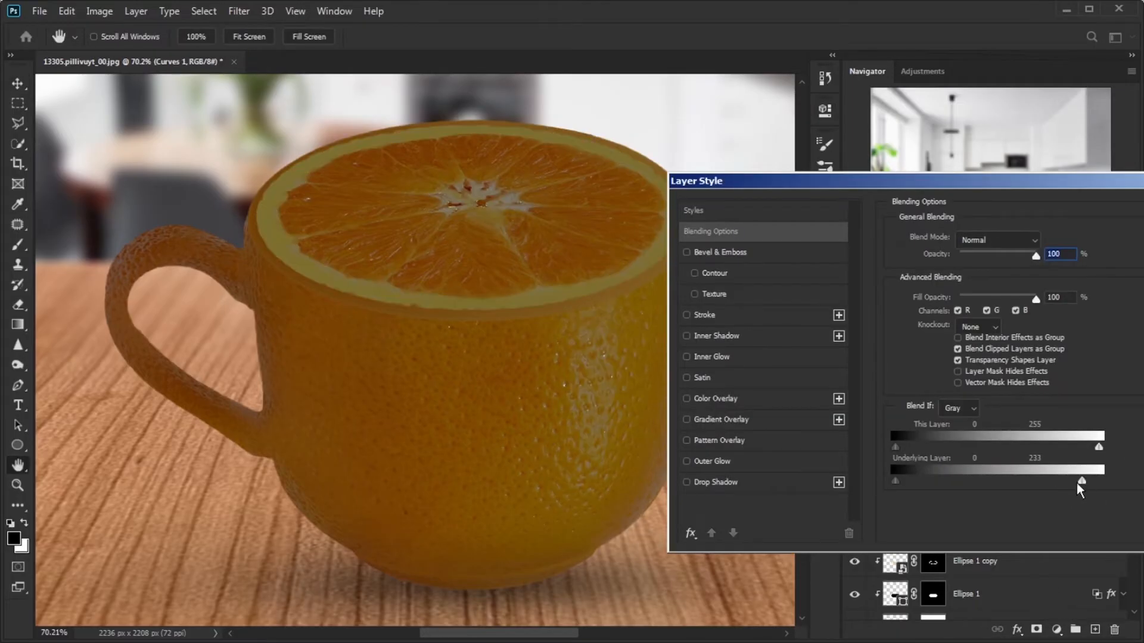
{"action": "left_click_drag", "start_coordinate": [1082, 481], "coordinate": [1069, 481]}
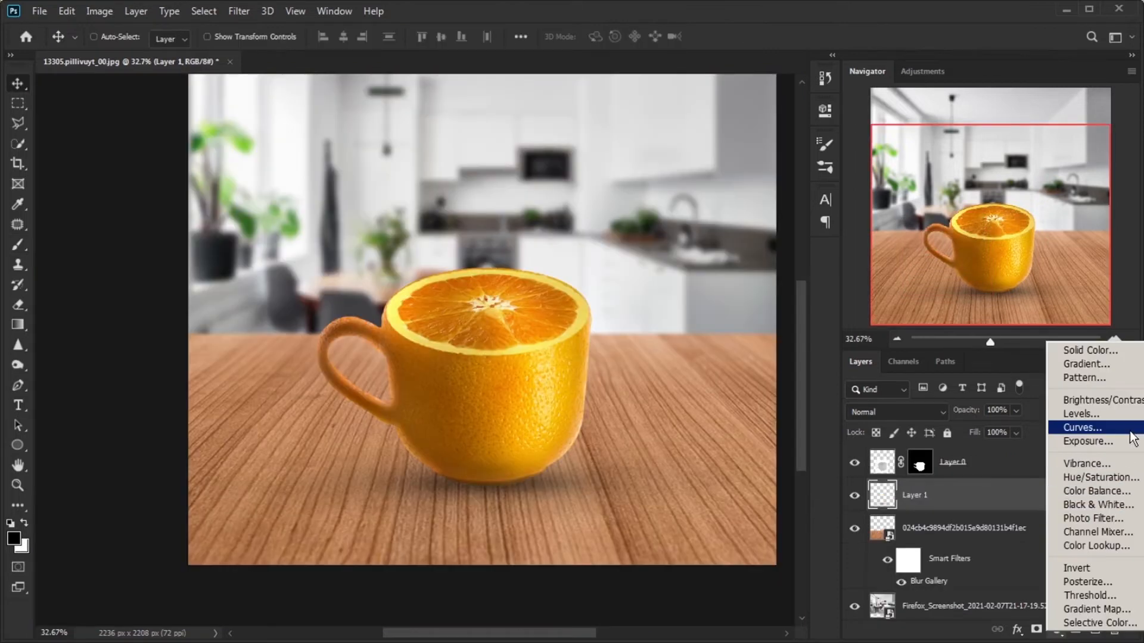
Add a Curves layer above the shadow and pull the curve down to darken the backdrop
{"action": "left_click", "coordinate": [1081, 428]}
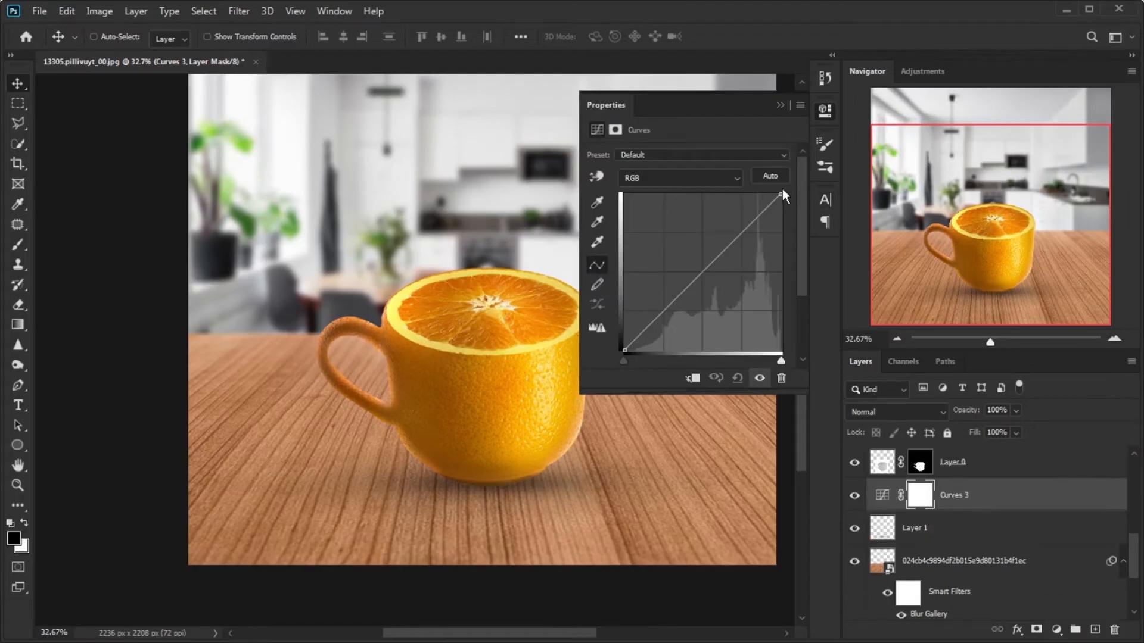
{"action": "left_click_drag", "start_coordinate": [780, 197], "coordinate": [780, 239]}
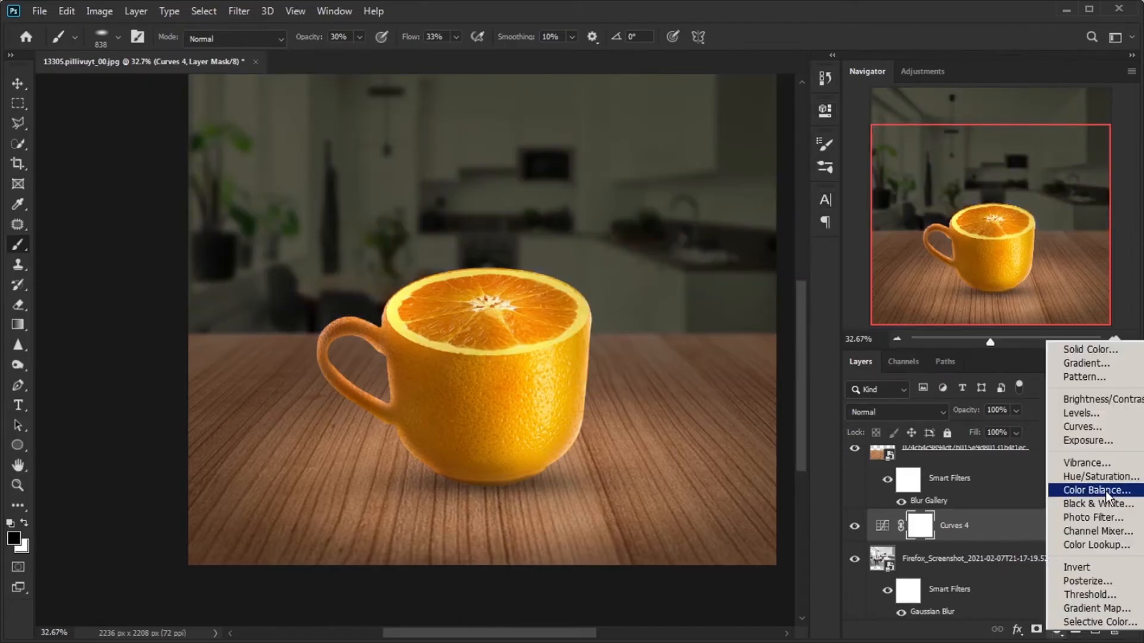
Add a Color Balance layer and shift its shadows and midtones toward red and yellow
{"action": "left_click", "coordinate": [1093, 489]}
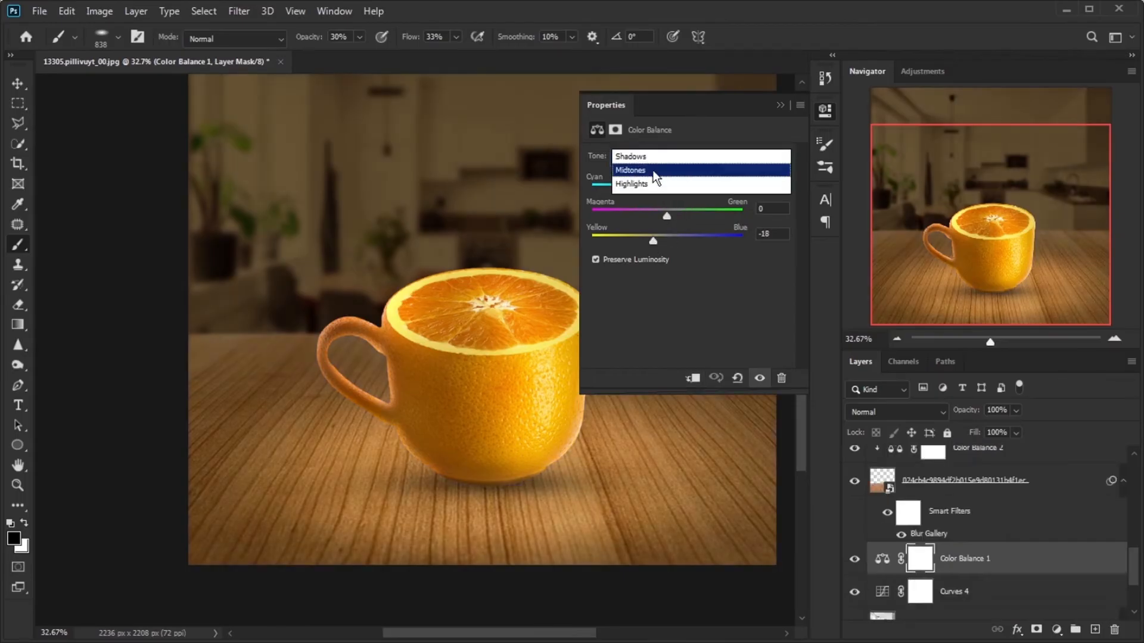
{"action": "left_click", "coordinate": [953, 592]}
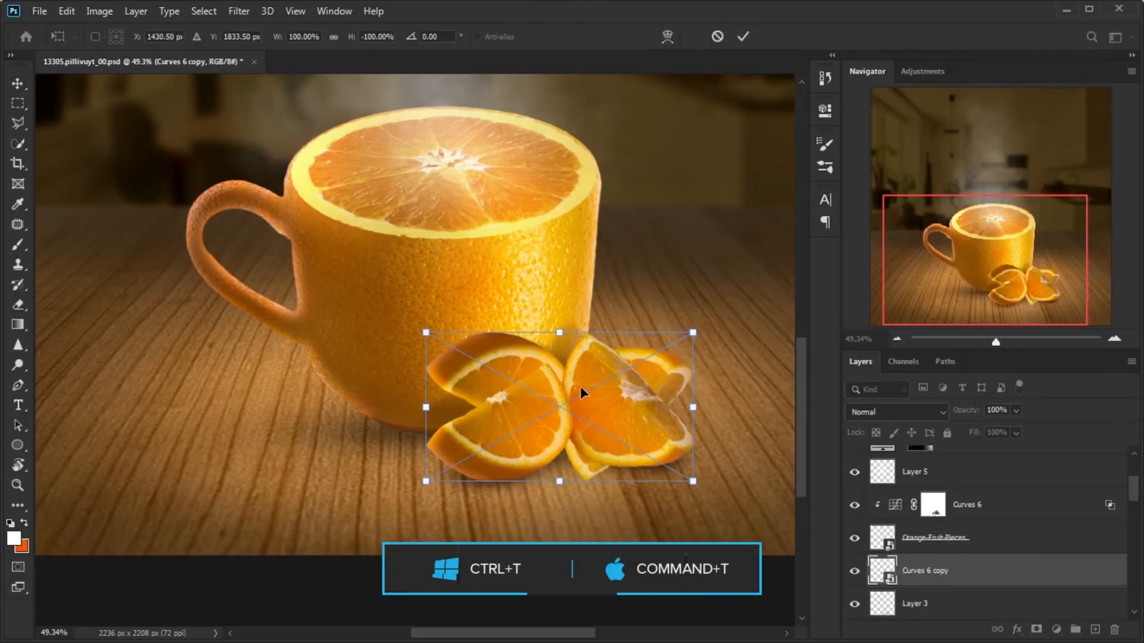
Flip the copied orange wedge via its transform options so two wedges sit before the cup
{"action": "right_click", "coordinate": [558, 401]}
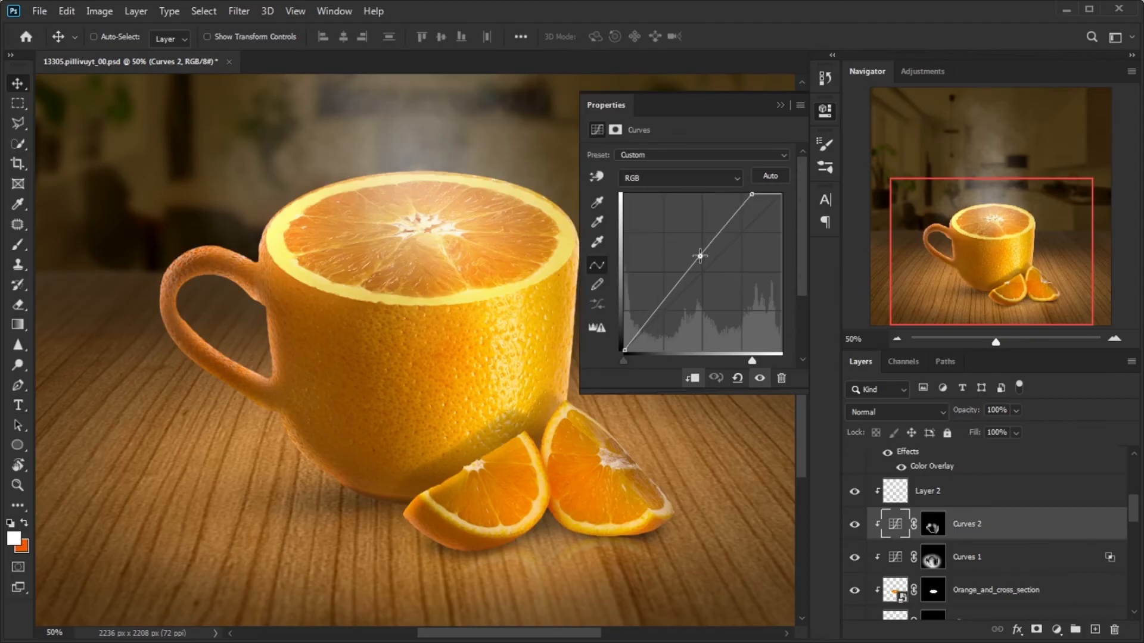
Gaussian-blur the shadow copy at radius 16.6, then add darkening Curves 5 and a Hue/Saturation layer
{"action": "left_click", "coordinate": [931, 556]}
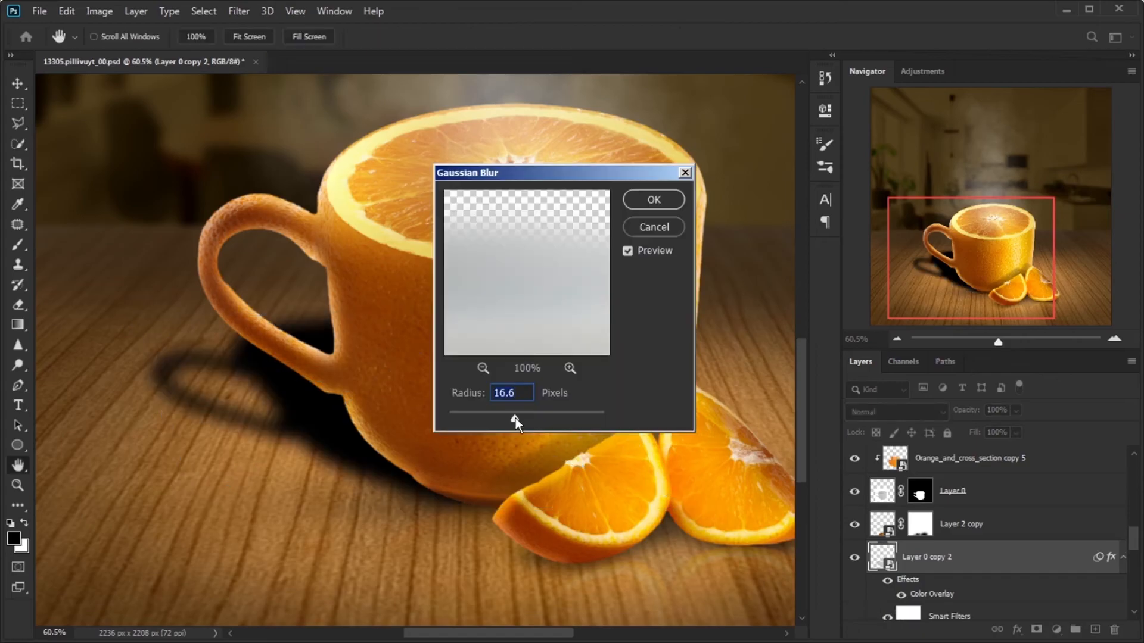
{"action": "left_click", "coordinate": [651, 199]}
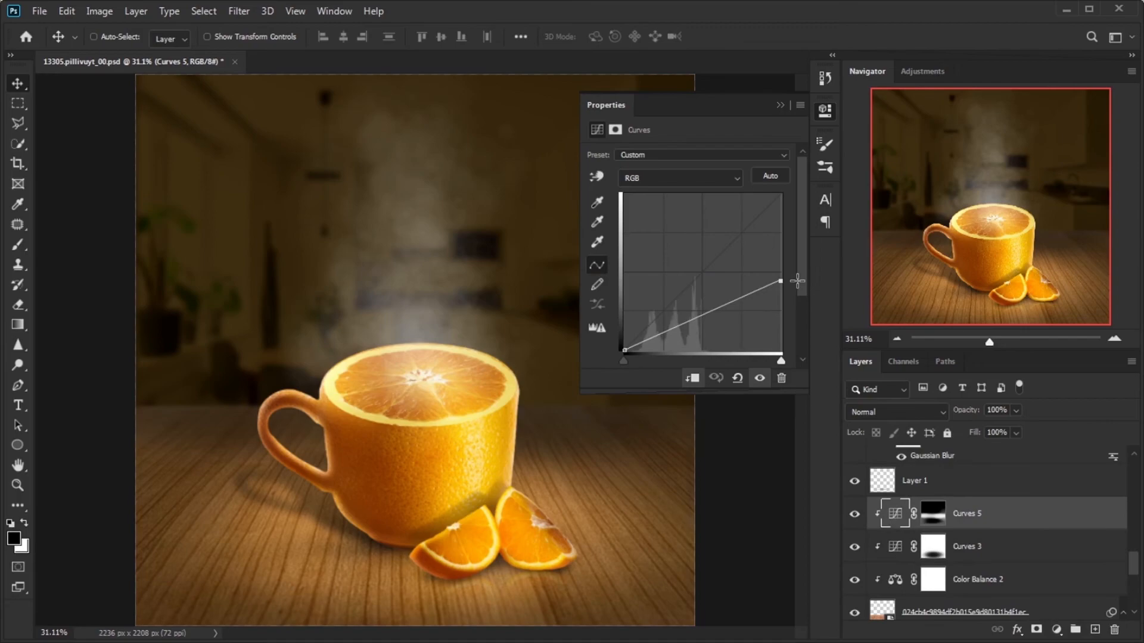
{"action": "left_click", "coordinate": [238, 10]}
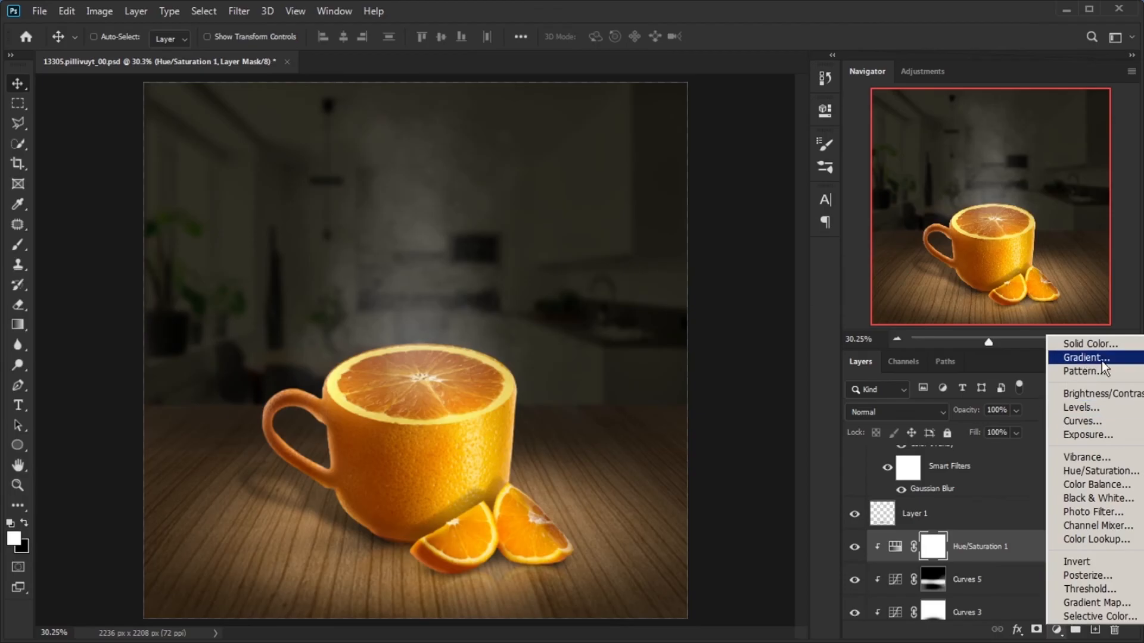
Add a Gradient Fill layer with the orange-to-yellow preset, tweak its stops and make it radial
{"action": "left_click", "coordinate": [1085, 357]}
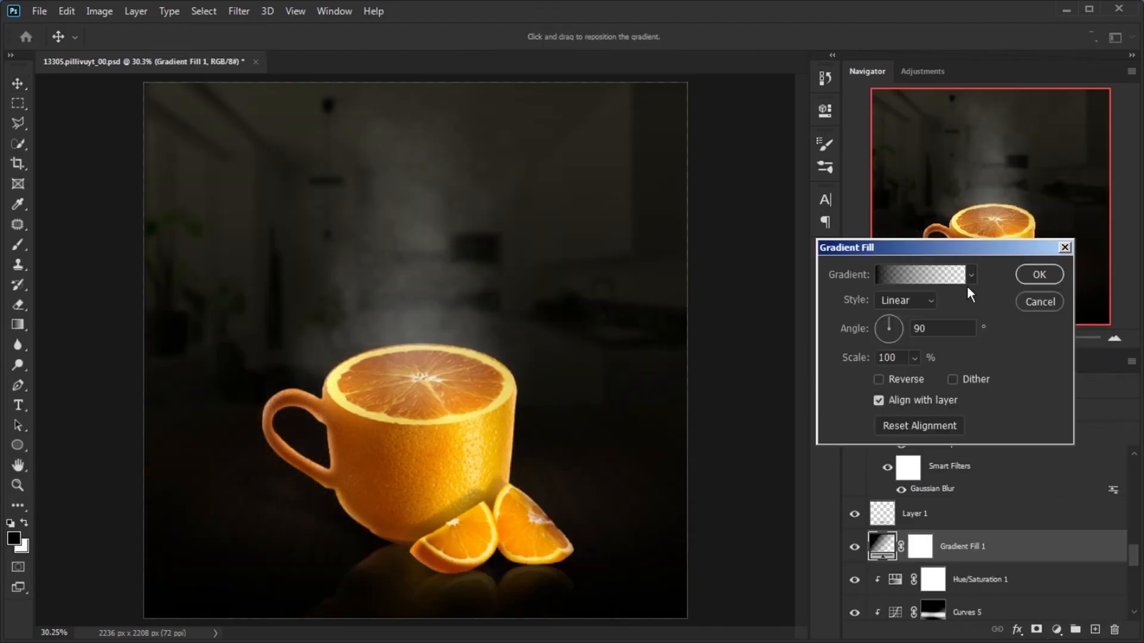
{"action": "left_click", "coordinate": [972, 274]}
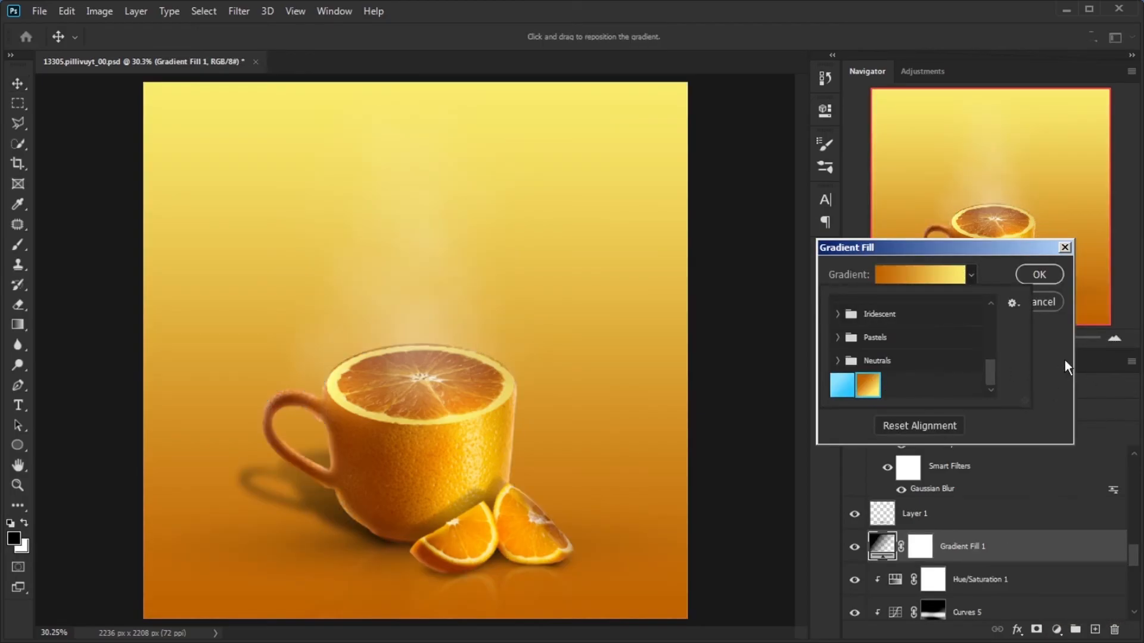
{"action": "left_click", "coordinate": [920, 274]}
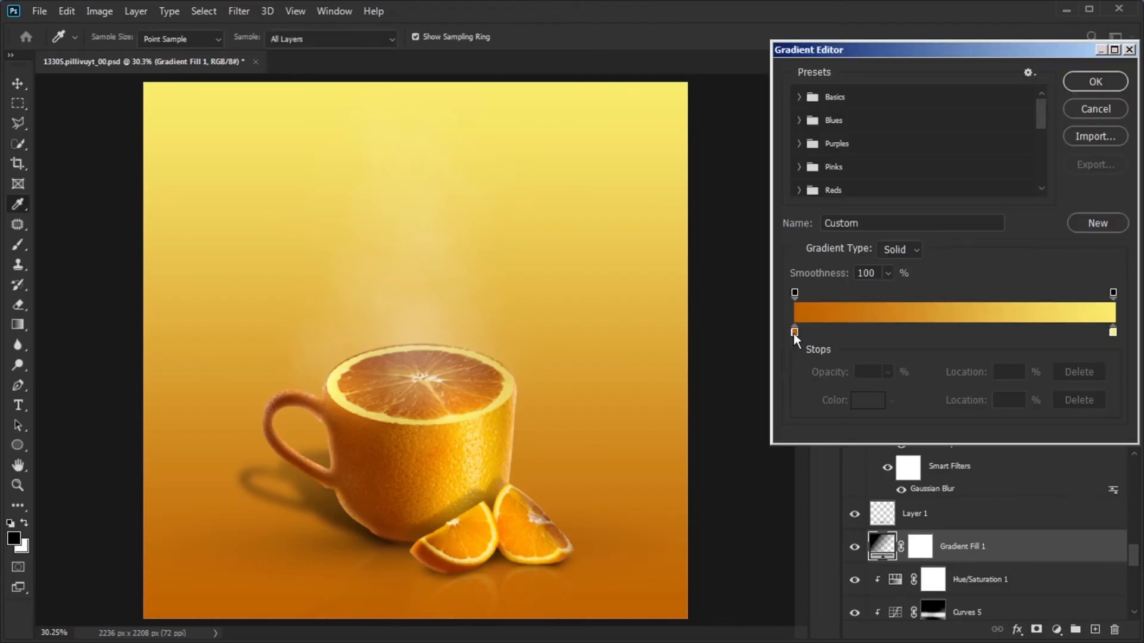
{"action": "left_click", "coordinate": [794, 331]}
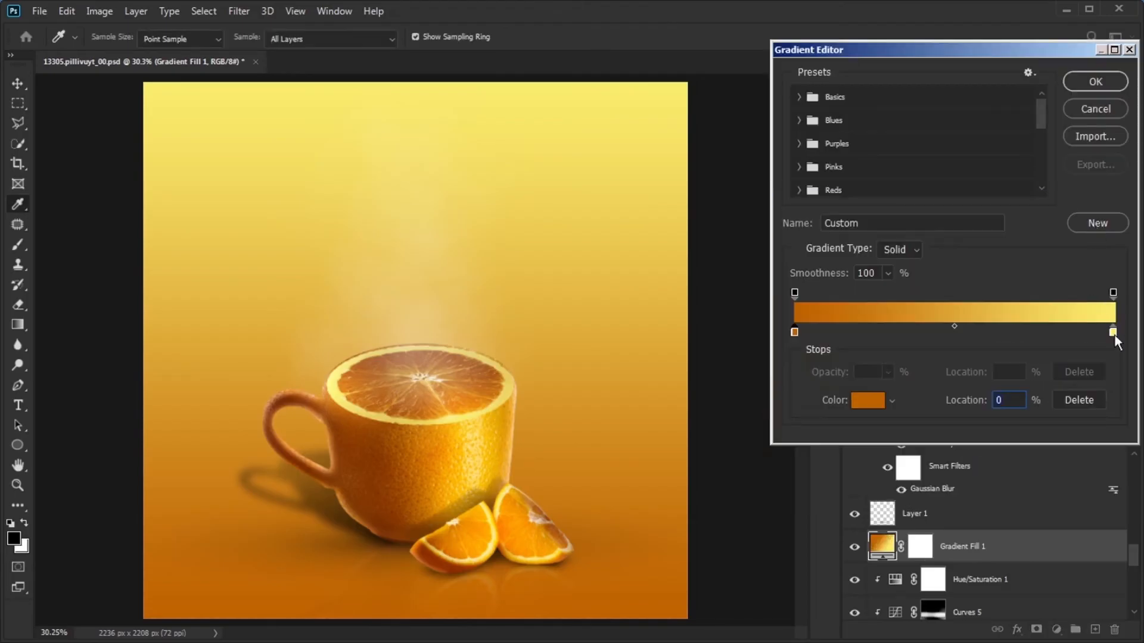
{"action": "left_click", "coordinate": [1111, 331]}
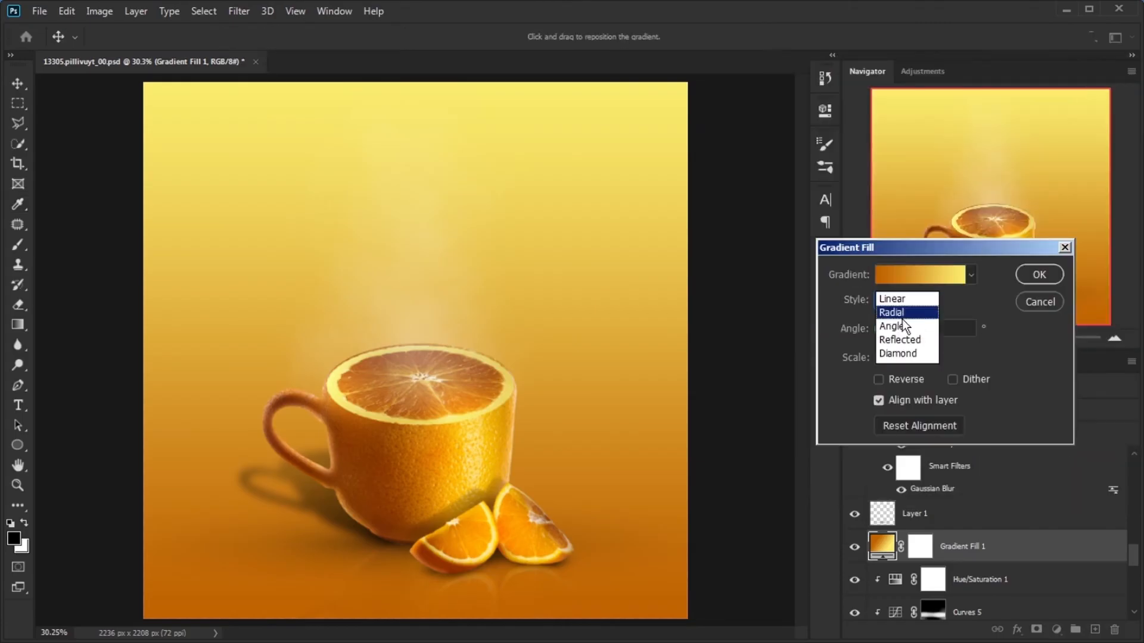
{"action": "left_click", "coordinate": [892, 312]}
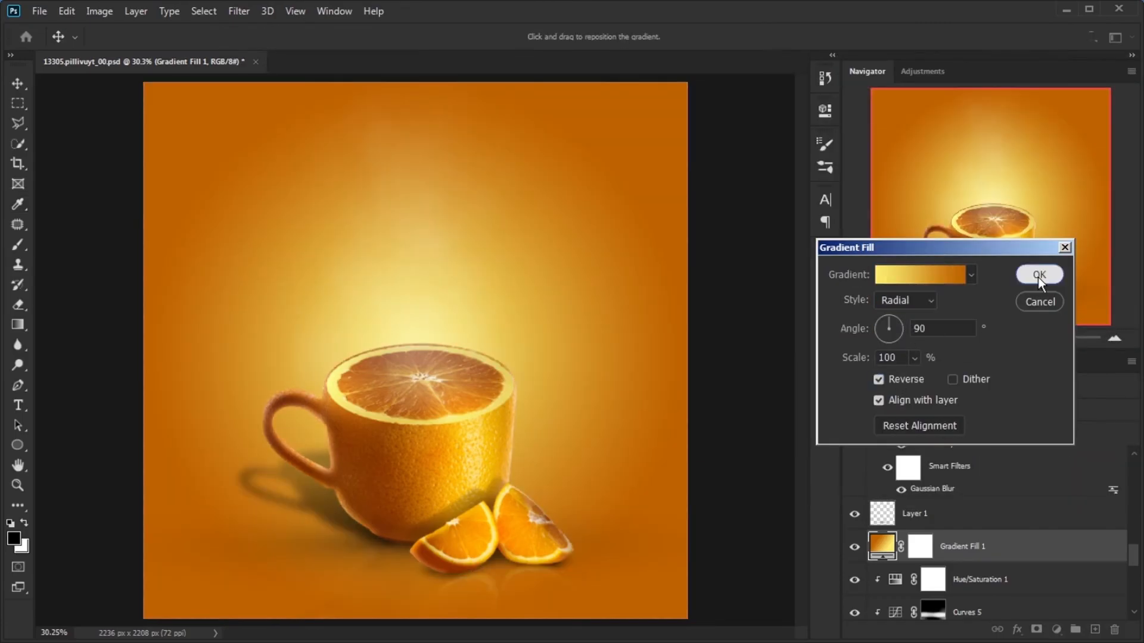